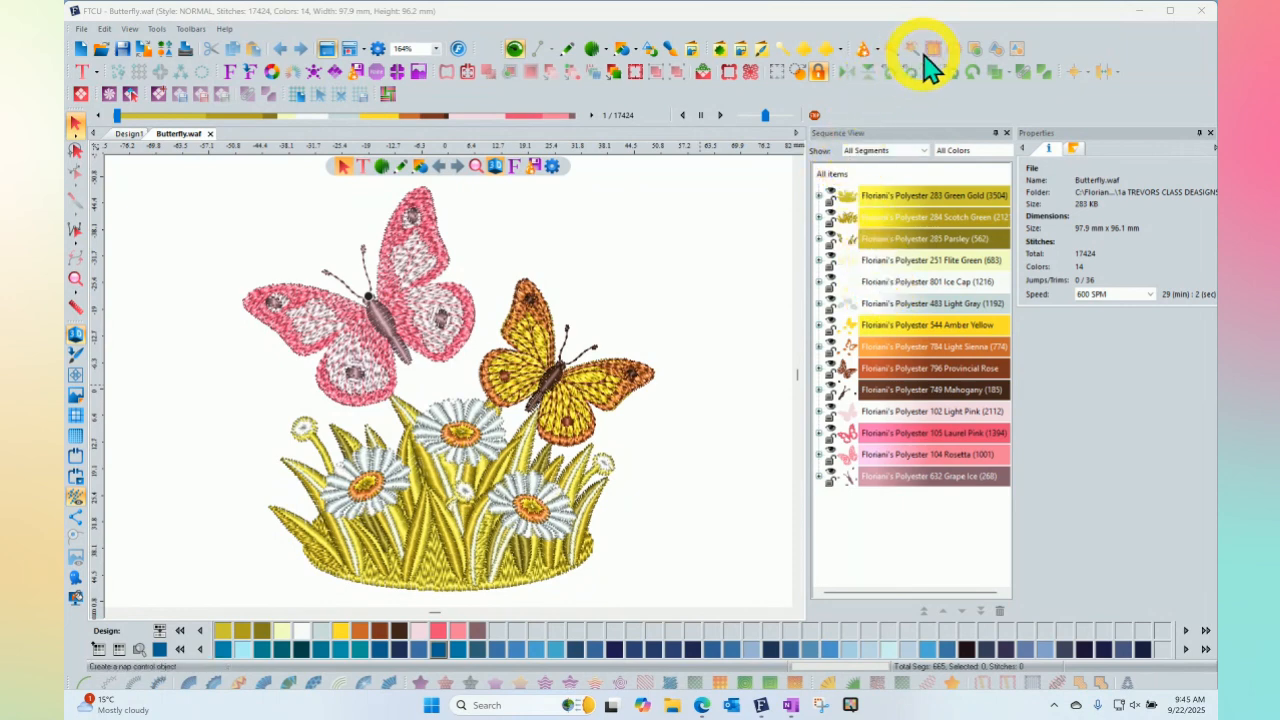
pyautogui.moveTo(958, 55)
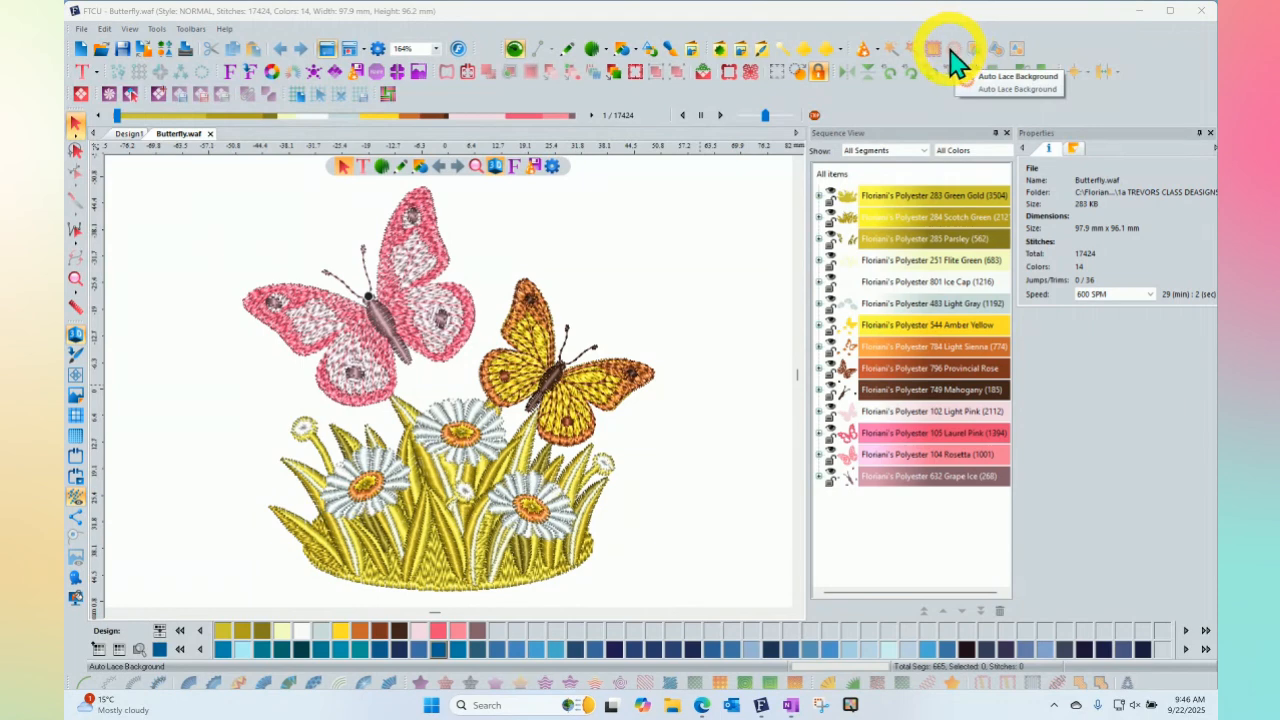
pyautogui.moveTo(950, 60)
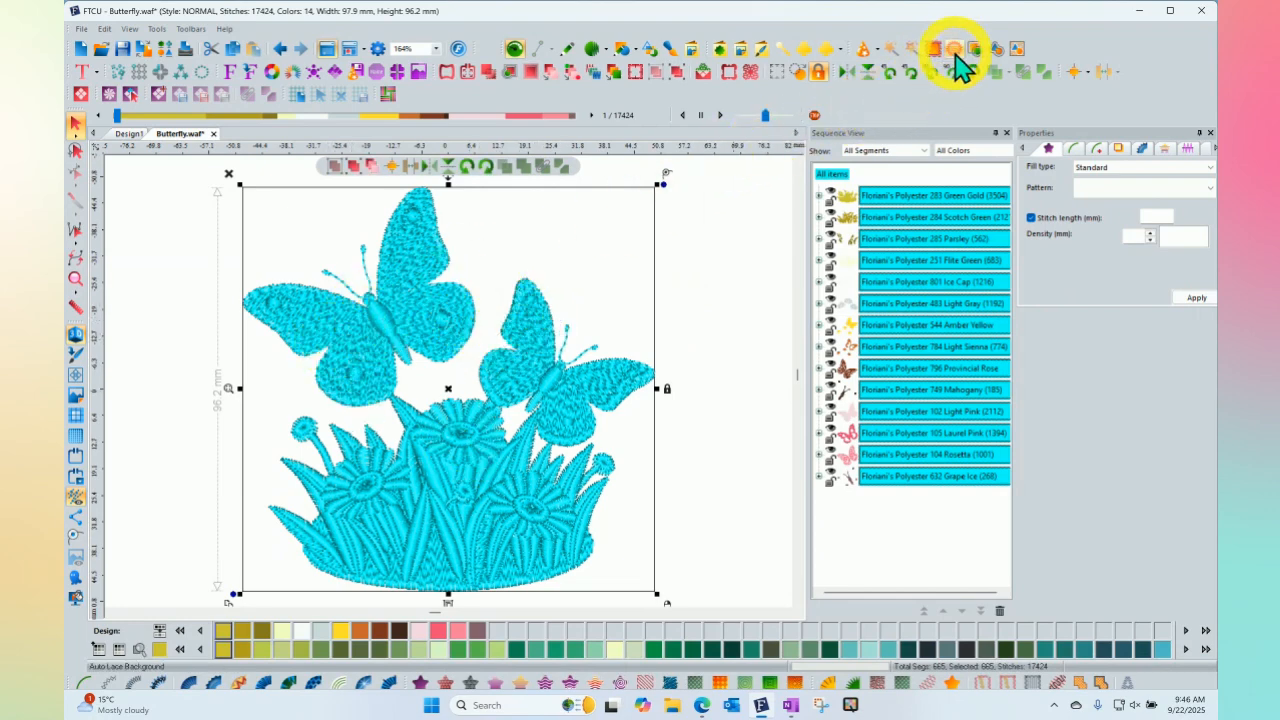
pyautogui.moveTo(955, 49)
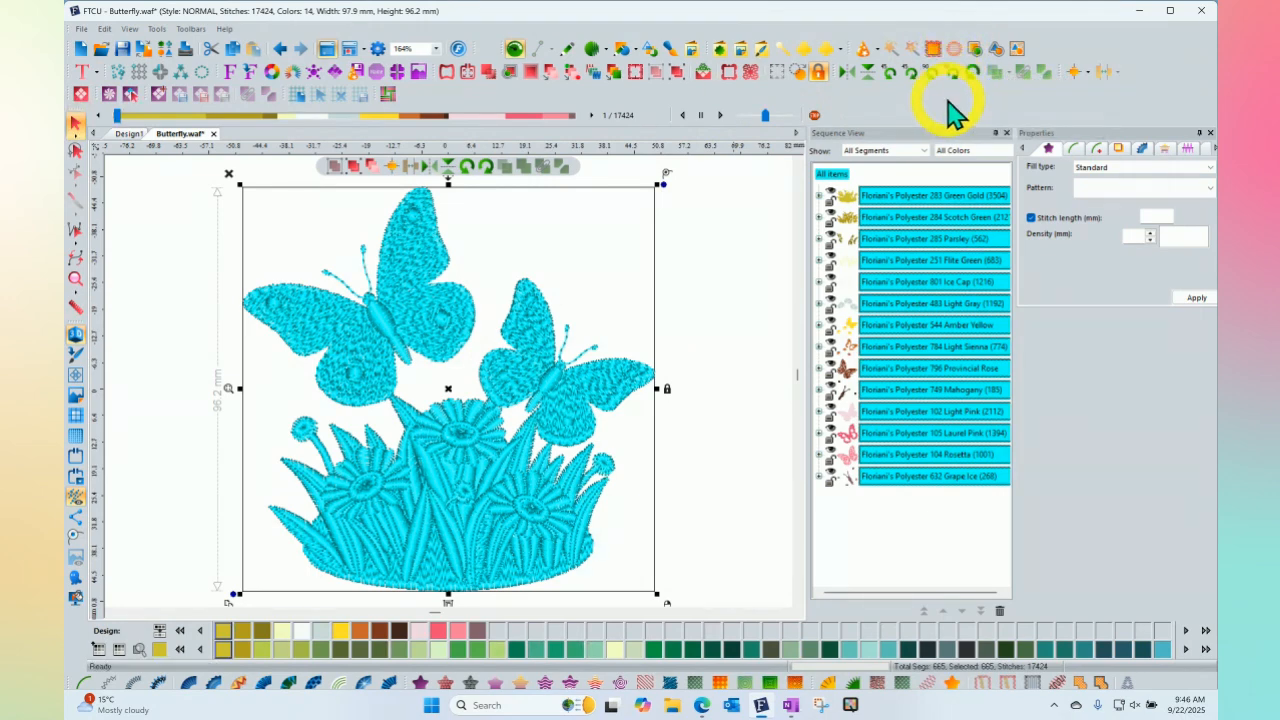
# Close Auto Lace Background unused and switch ruler units to inches (design 3.85 × 3.79 in).
pyautogui.click(933, 48)
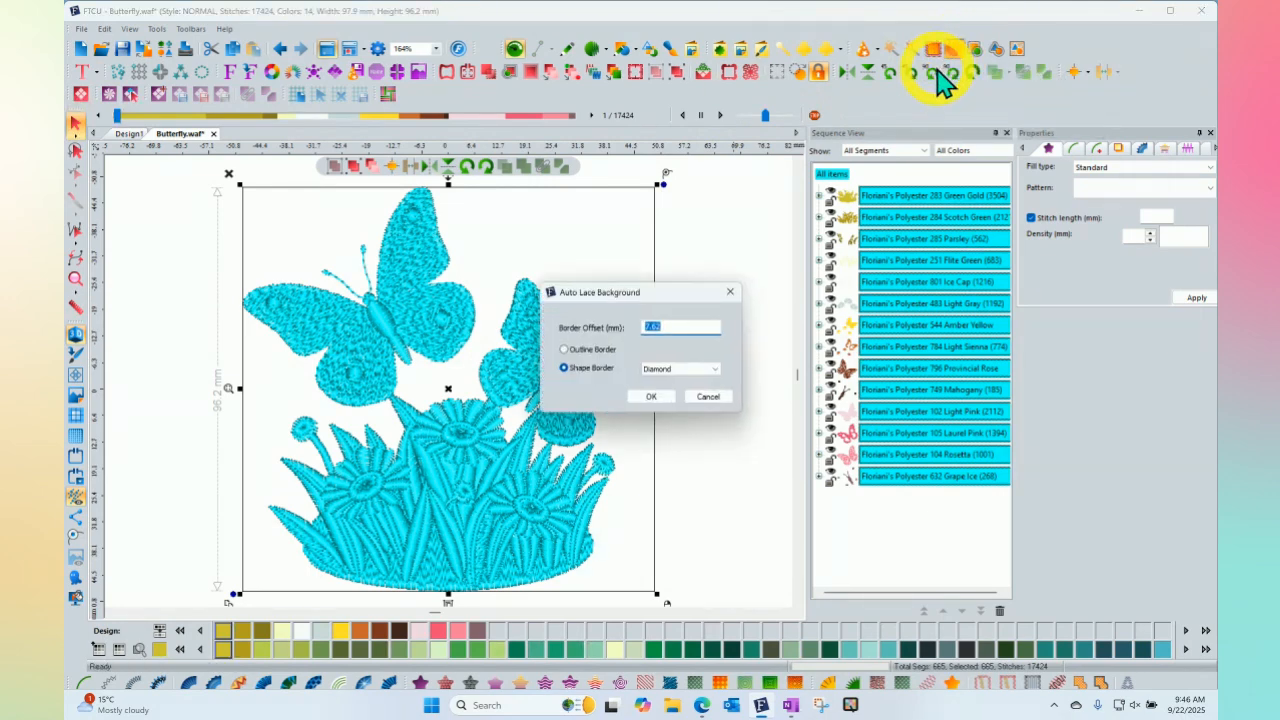
pyautogui.moveTo(675, 298)
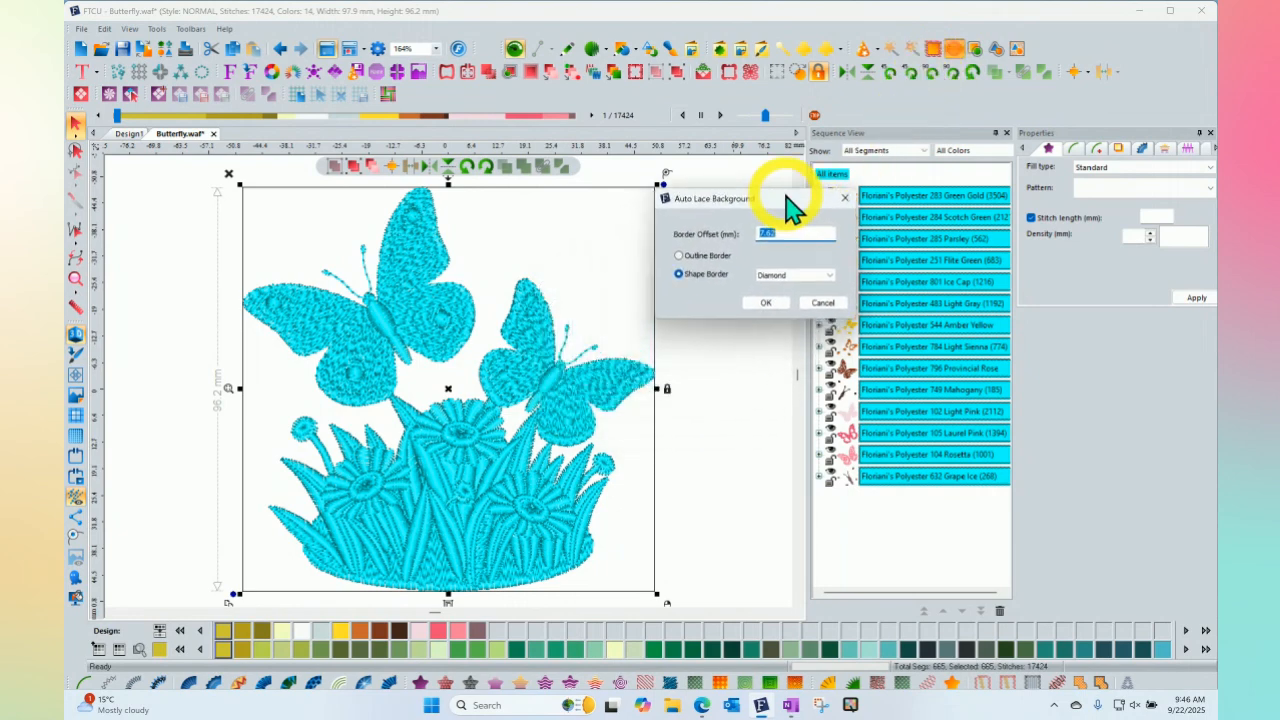
pyautogui.moveTo(440, 245)
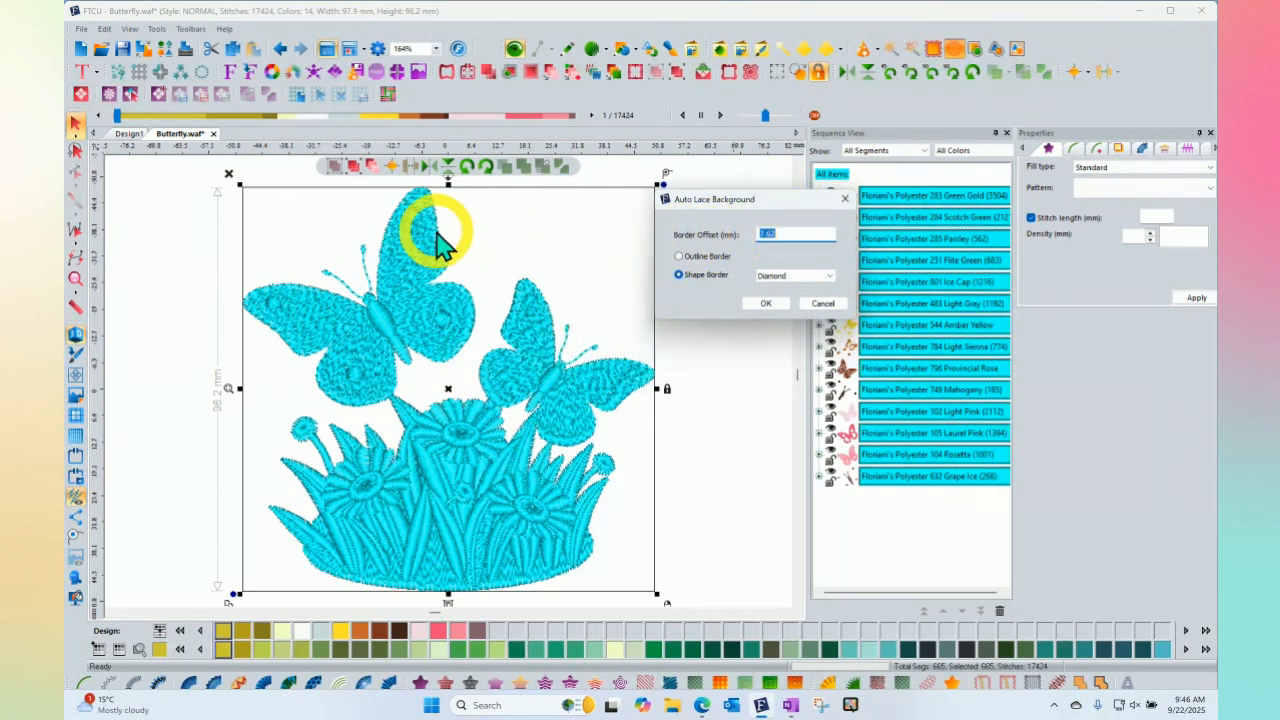
pyautogui.moveTo(470, 265)
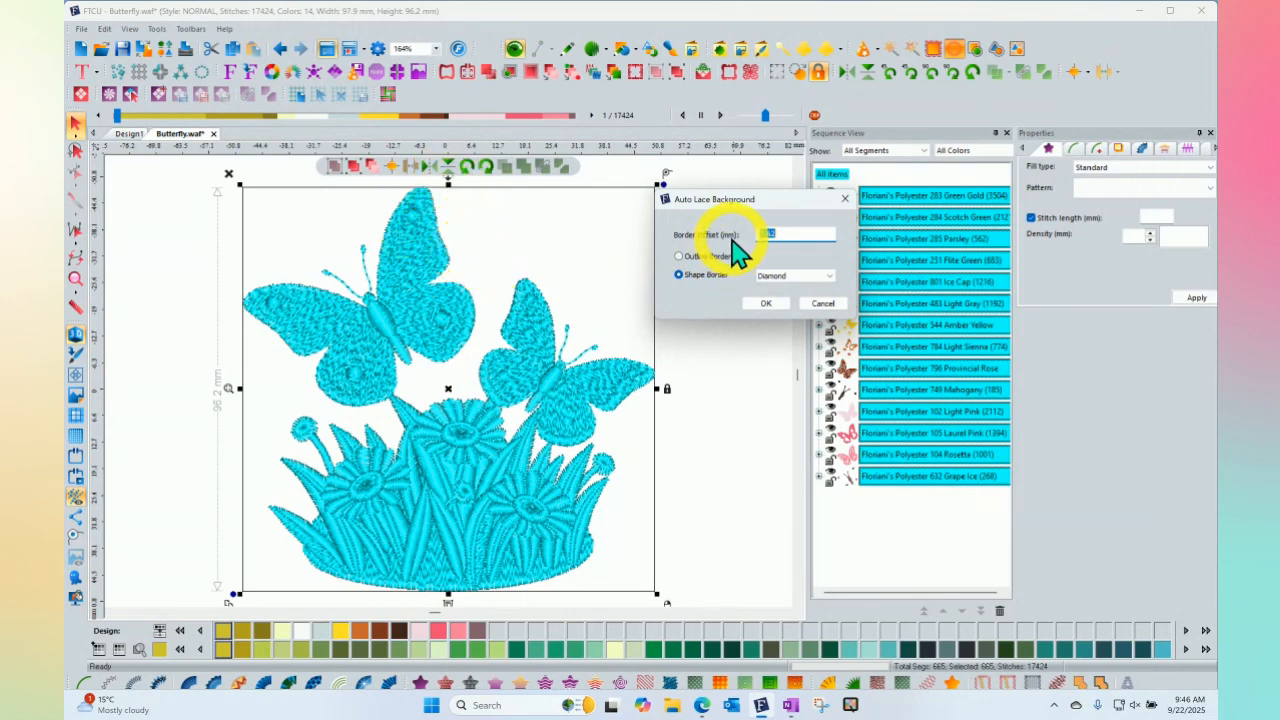
pyautogui.click(822, 303)
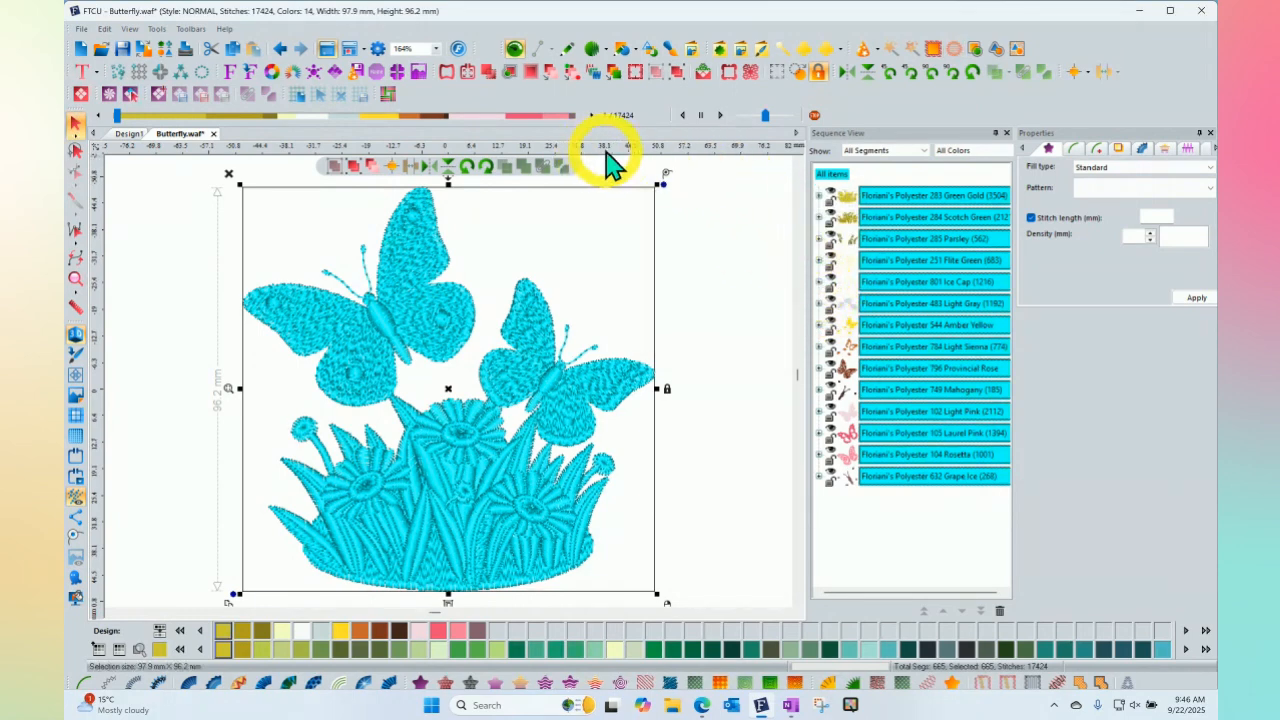
pyautogui.click(625, 150)
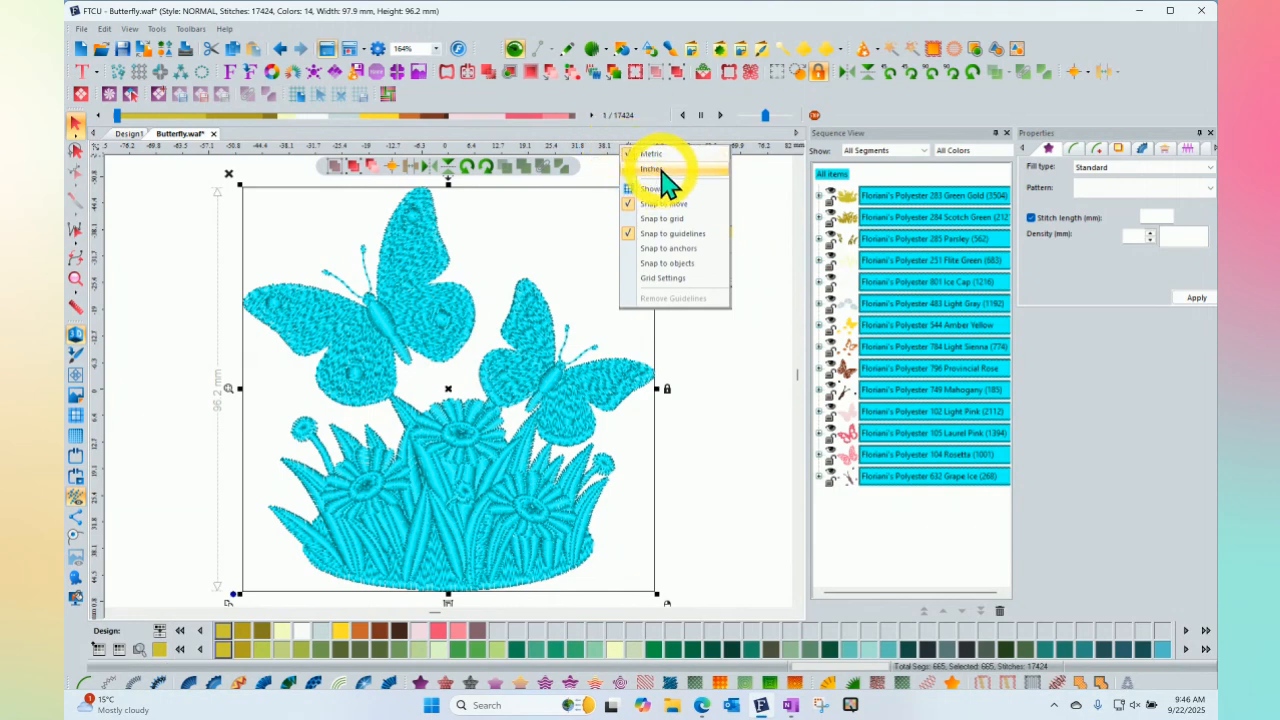
pyautogui.click(652, 168)
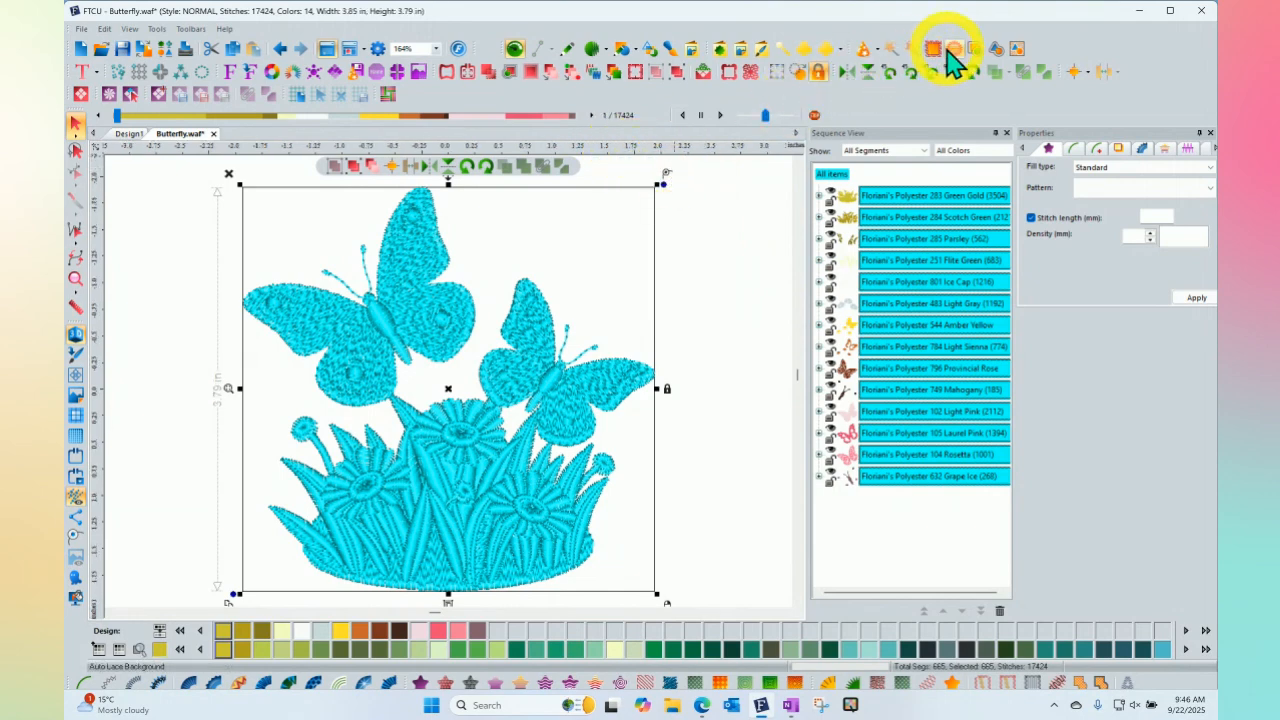
# Reopen Auto Lace Background and choose a diamond Shape Border with 0.30 in offset.
pyautogui.click(933, 48)
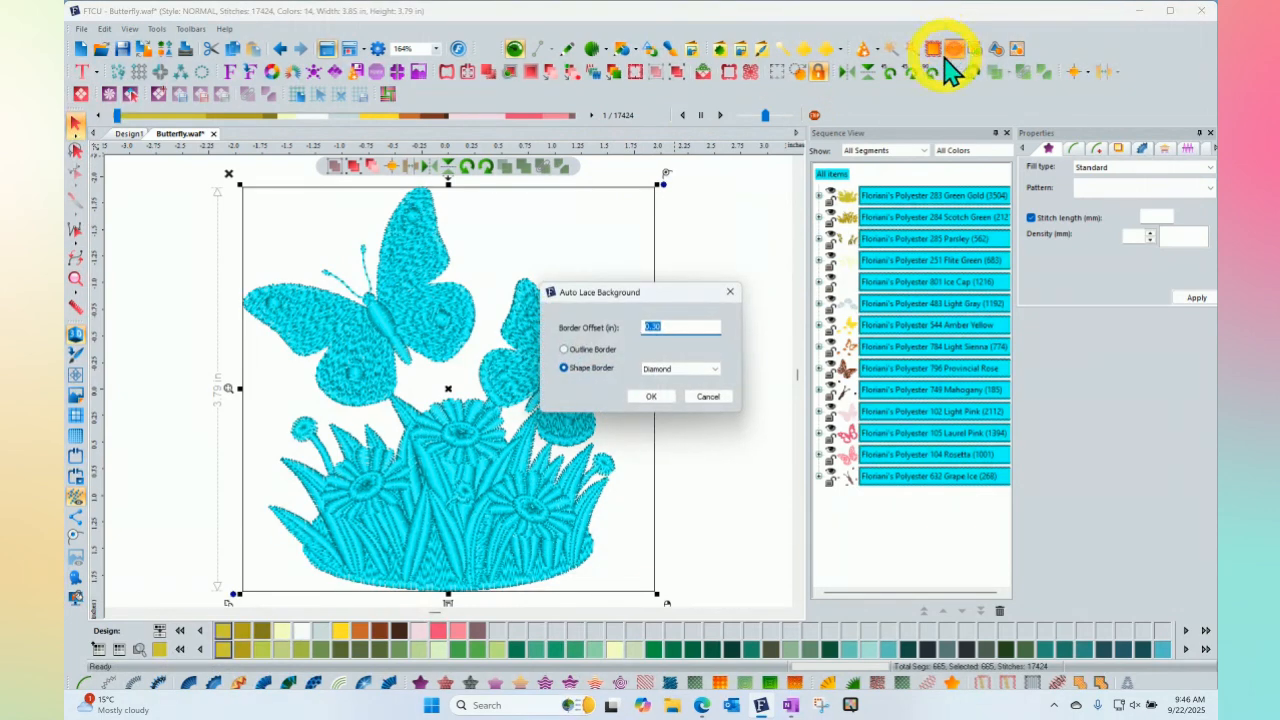
pyautogui.moveTo(565, 200)
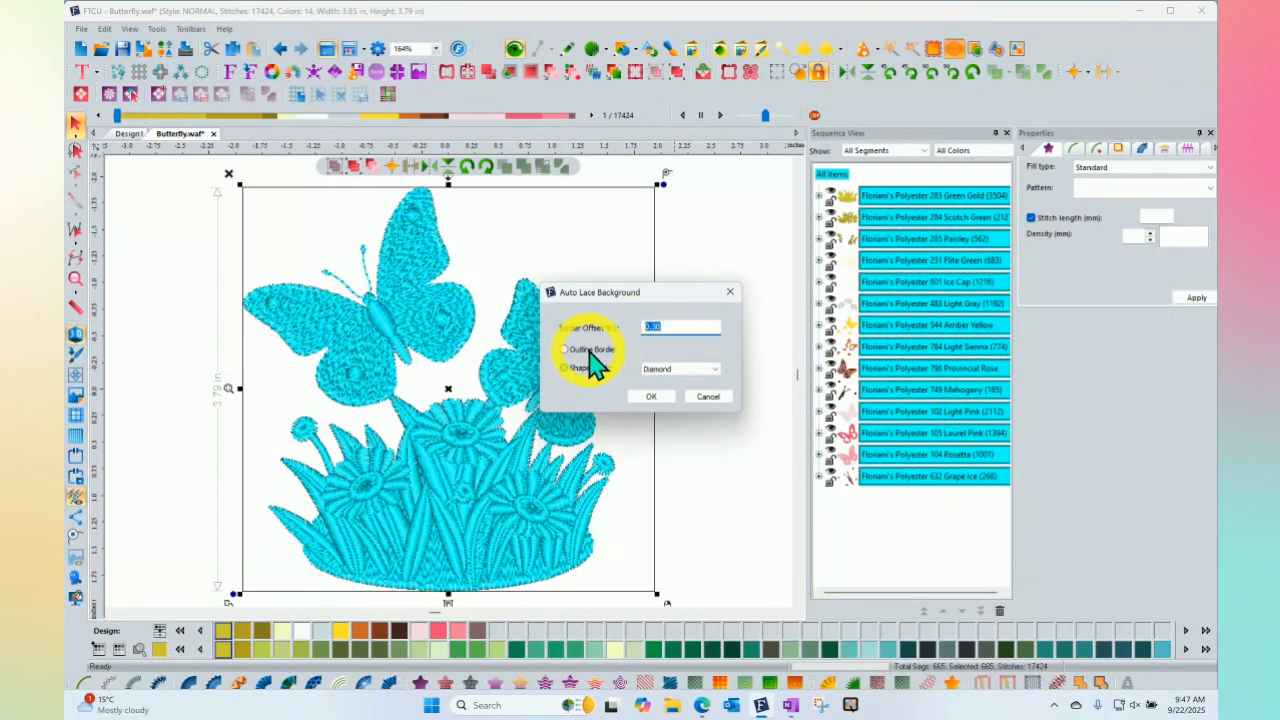
pyautogui.click(566, 367)
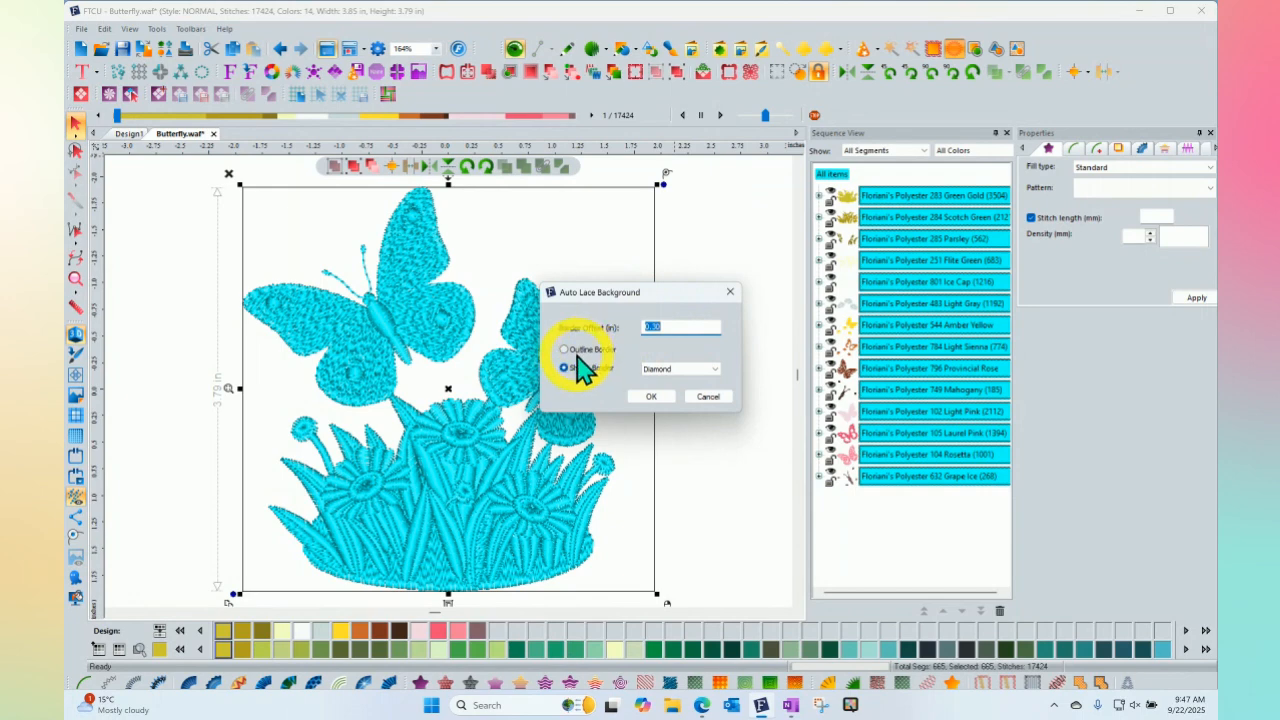
pyautogui.click(565, 367)
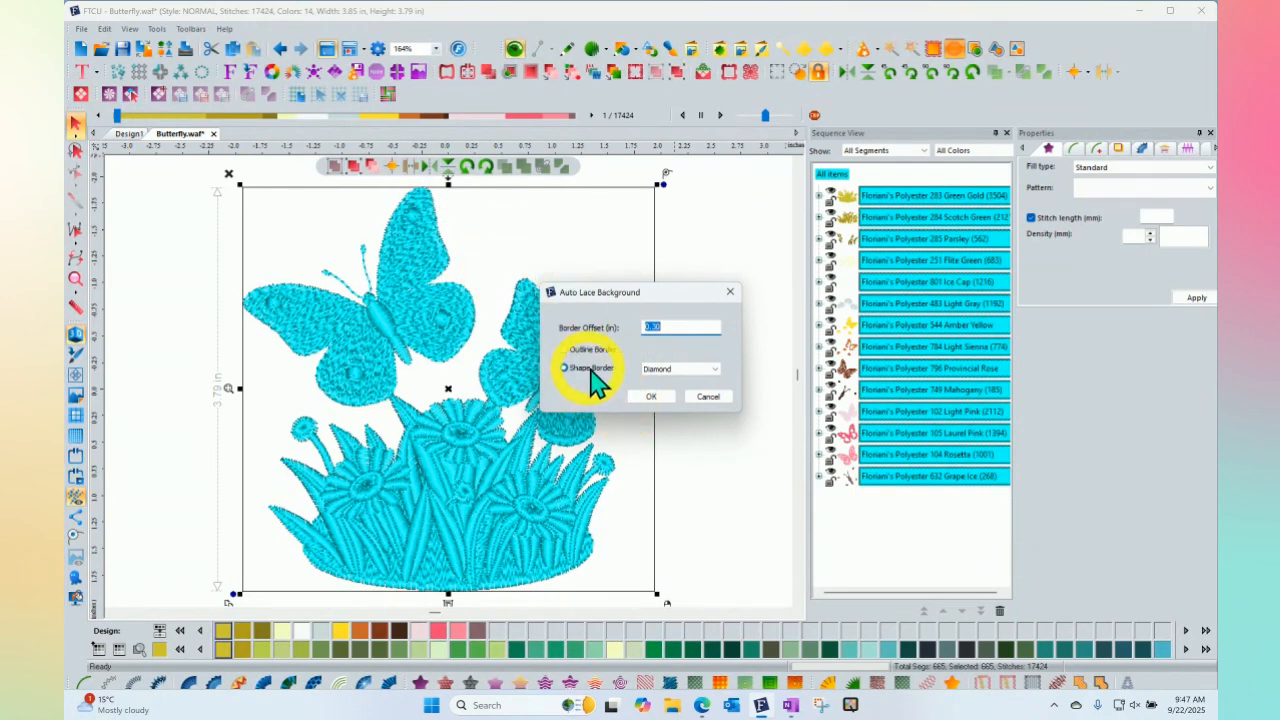
pyautogui.click(713, 368)
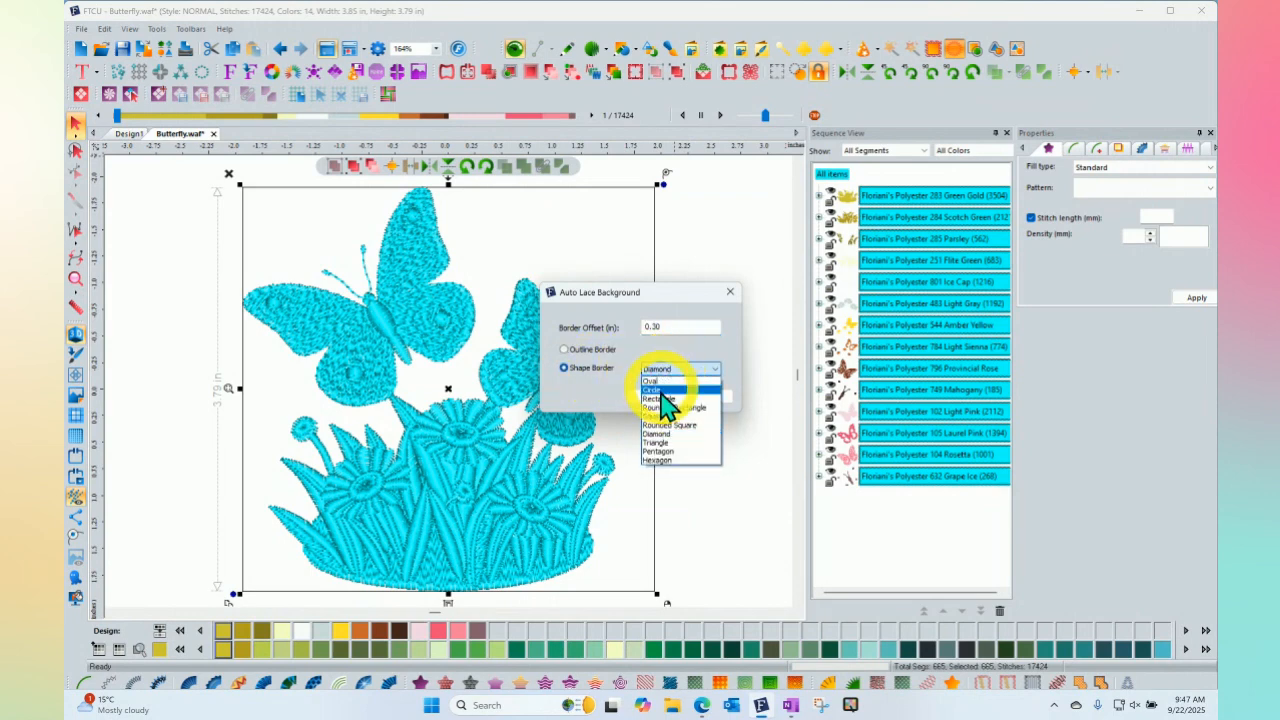
pyautogui.click(658, 380)
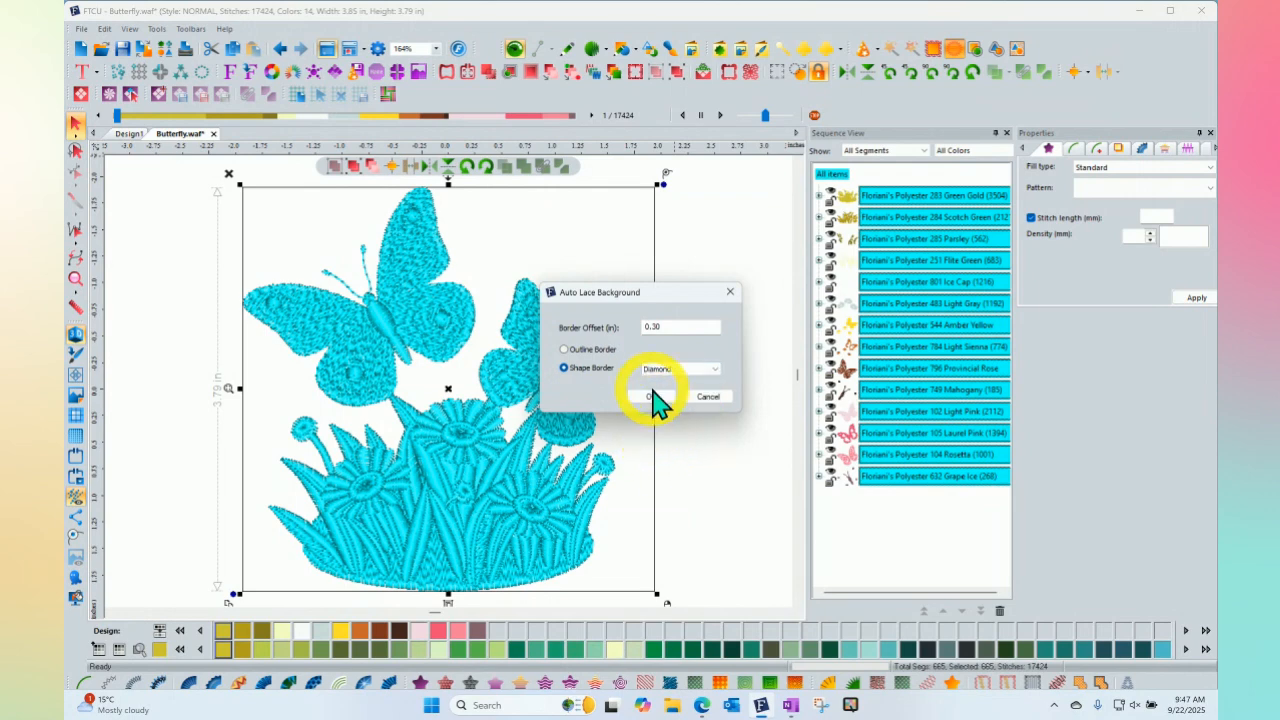
# Confirm the dialog to generate the diamond lace background, 6.76 × 6.76 in.
pyautogui.click(655, 396)
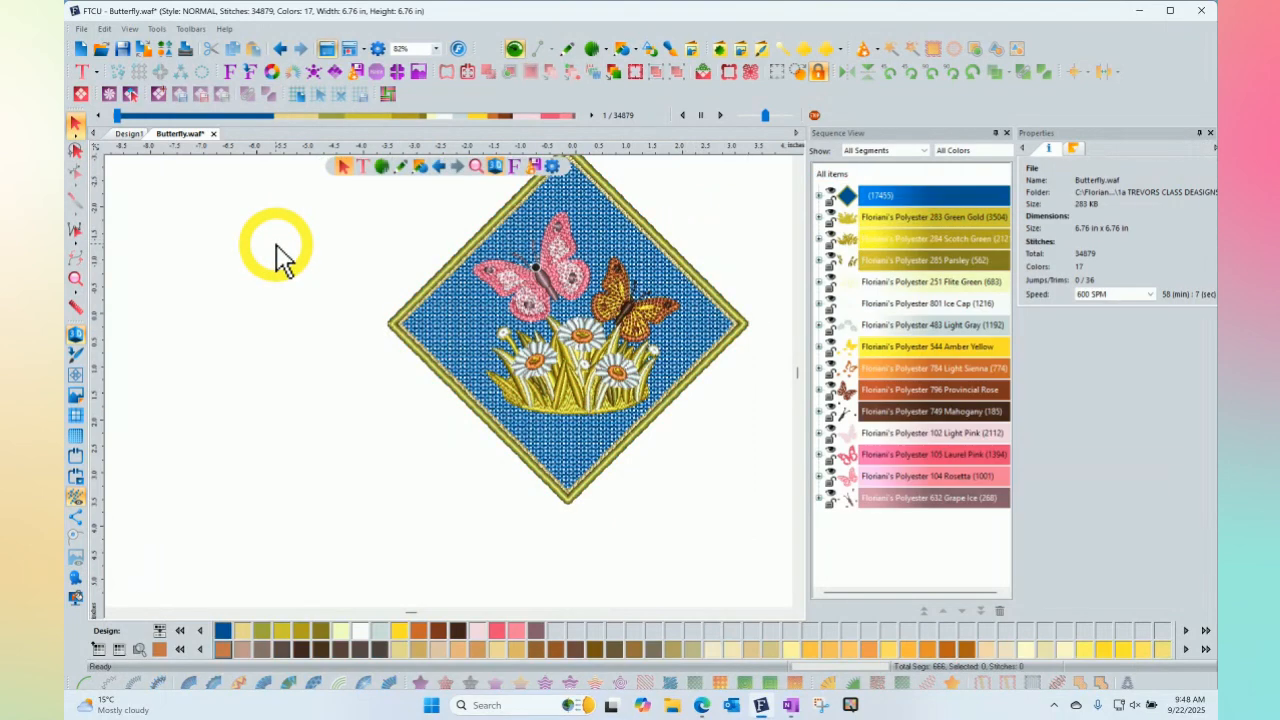
pyautogui.moveTo(800, 170)
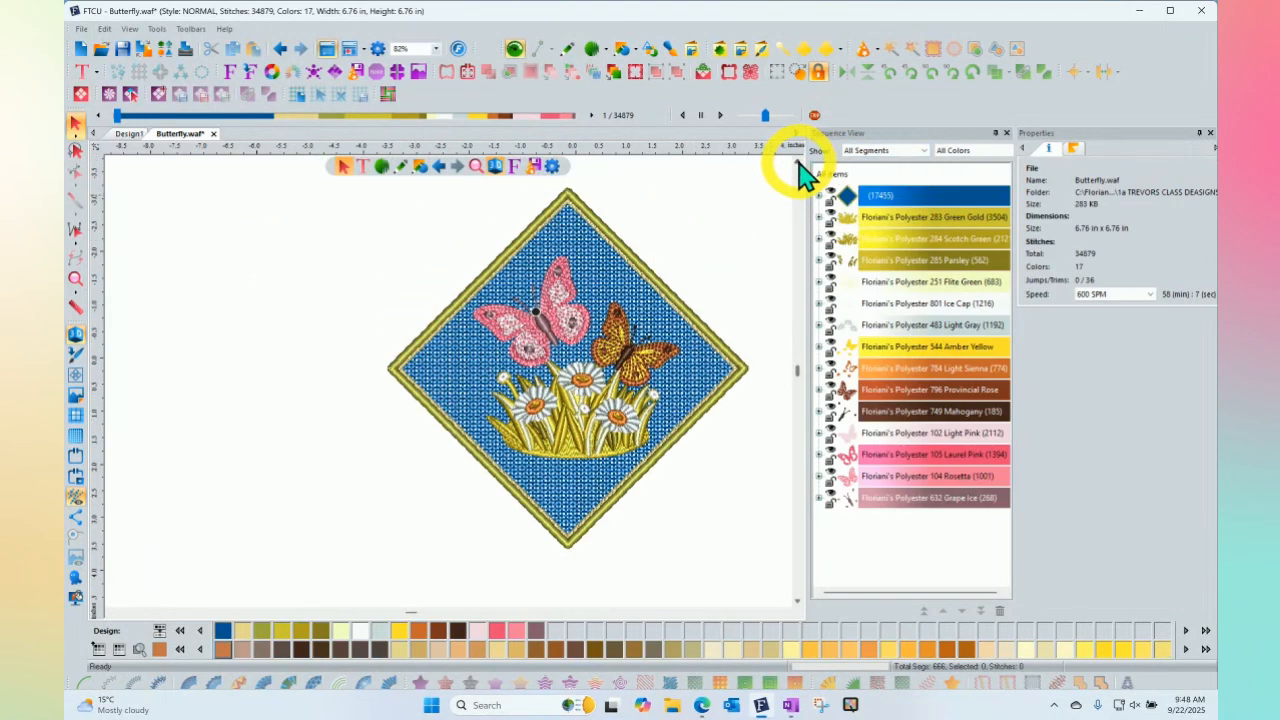
pyautogui.moveTo(615, 535)
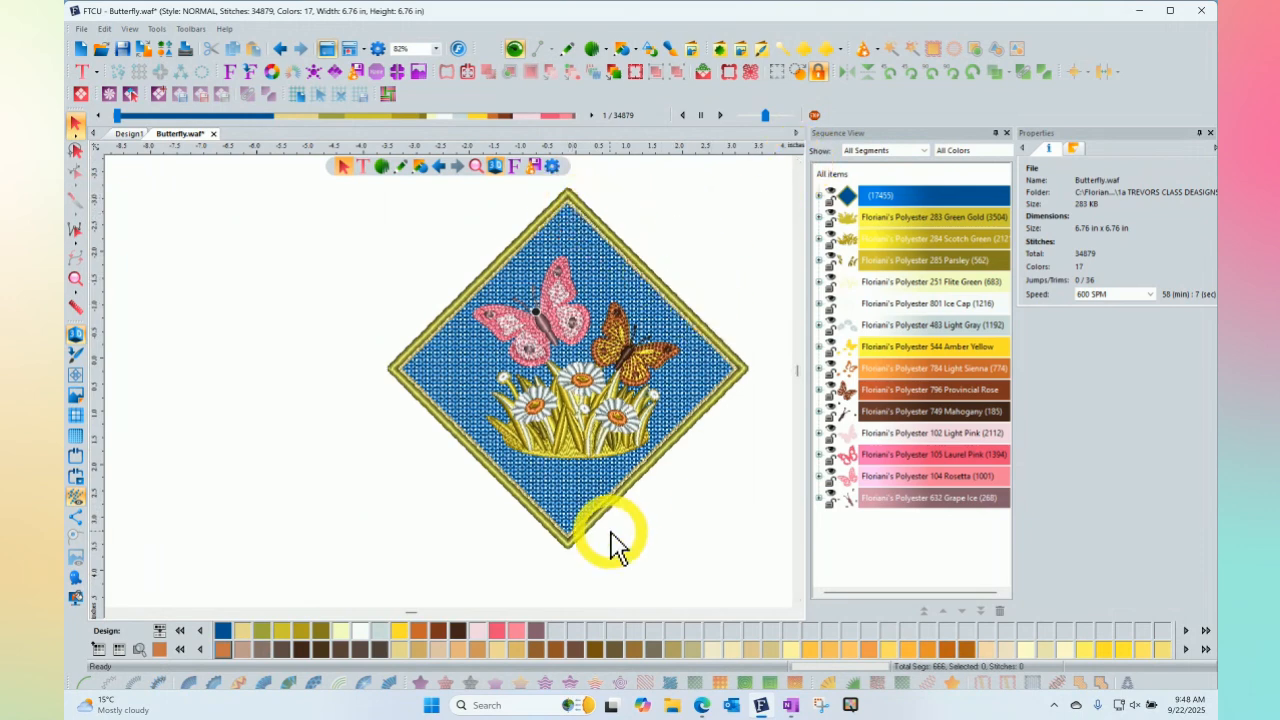
pyautogui.moveTo(455, 490)
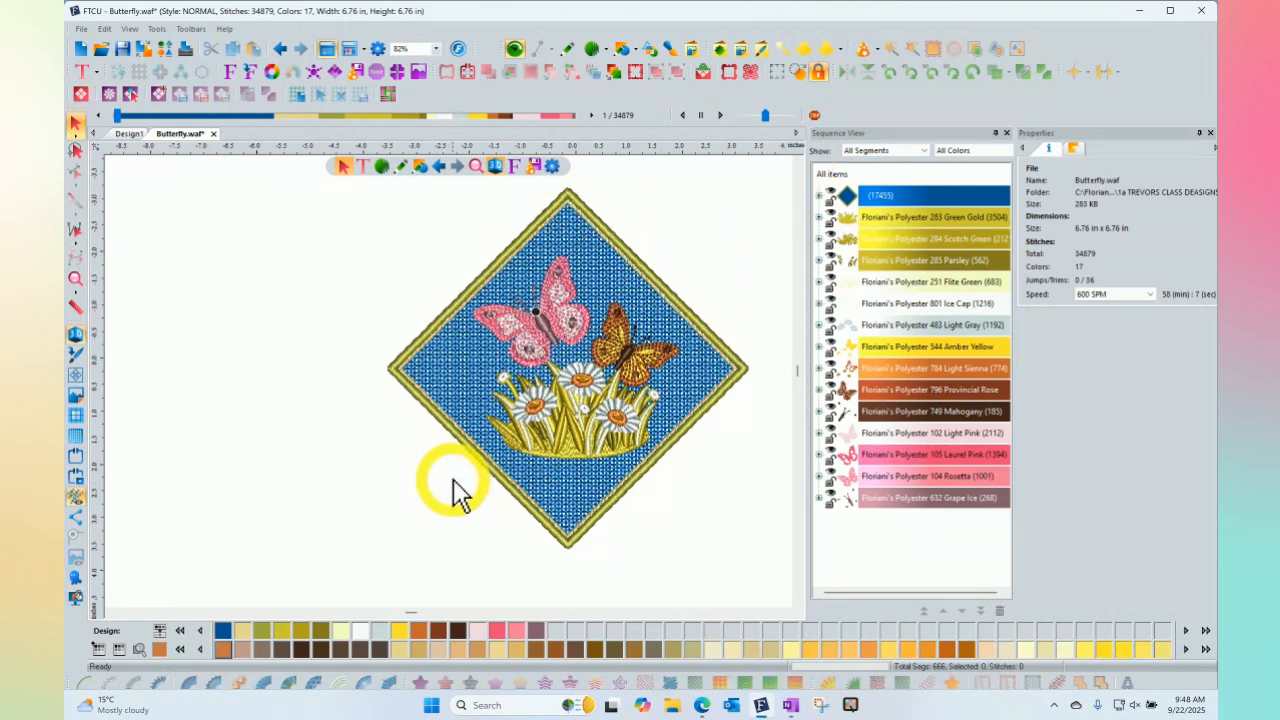
pyautogui.moveTo(680, 430)
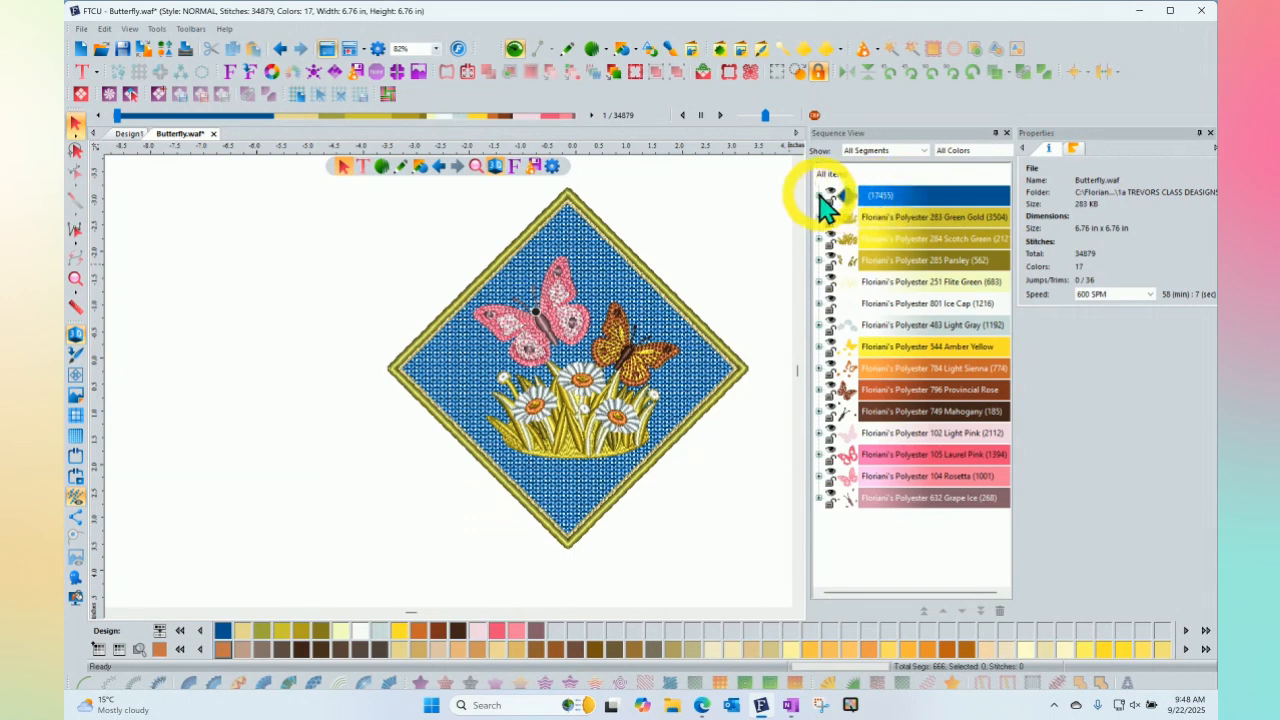
# Change the lace base style from grid to Curve and apply (34,959 stitches).
pyautogui.click(819, 195)
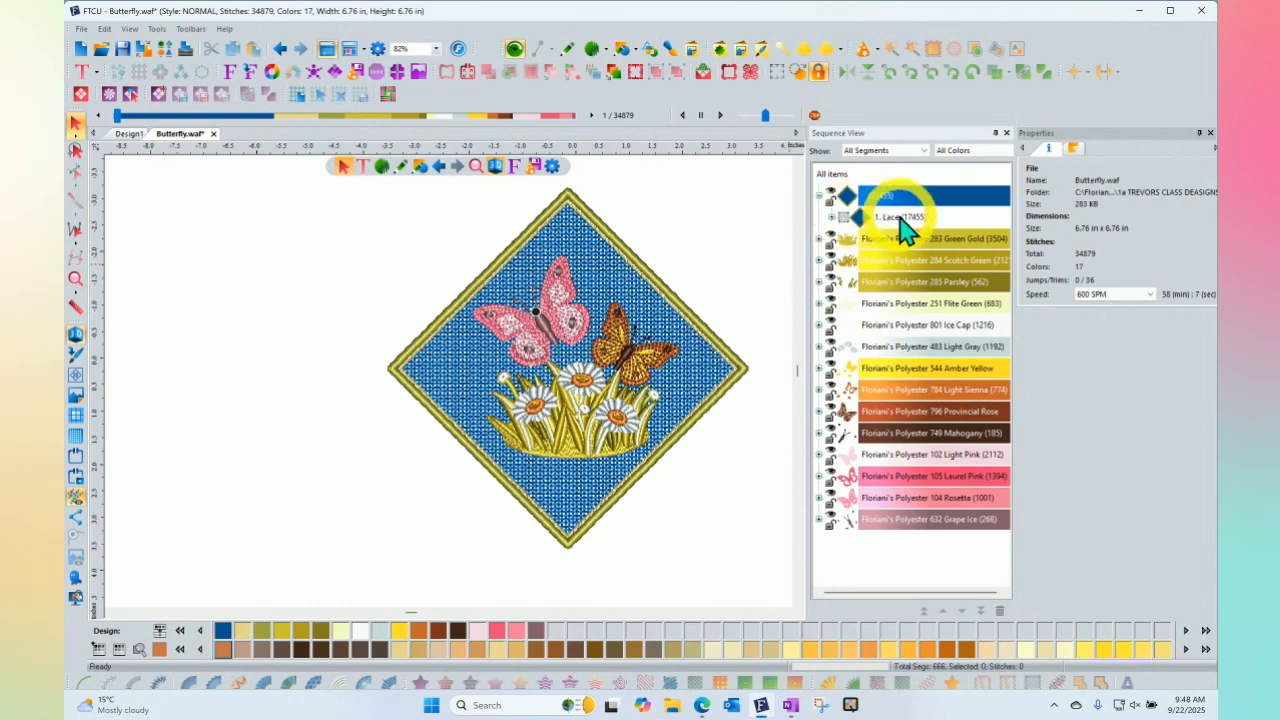
pyautogui.click(898, 217)
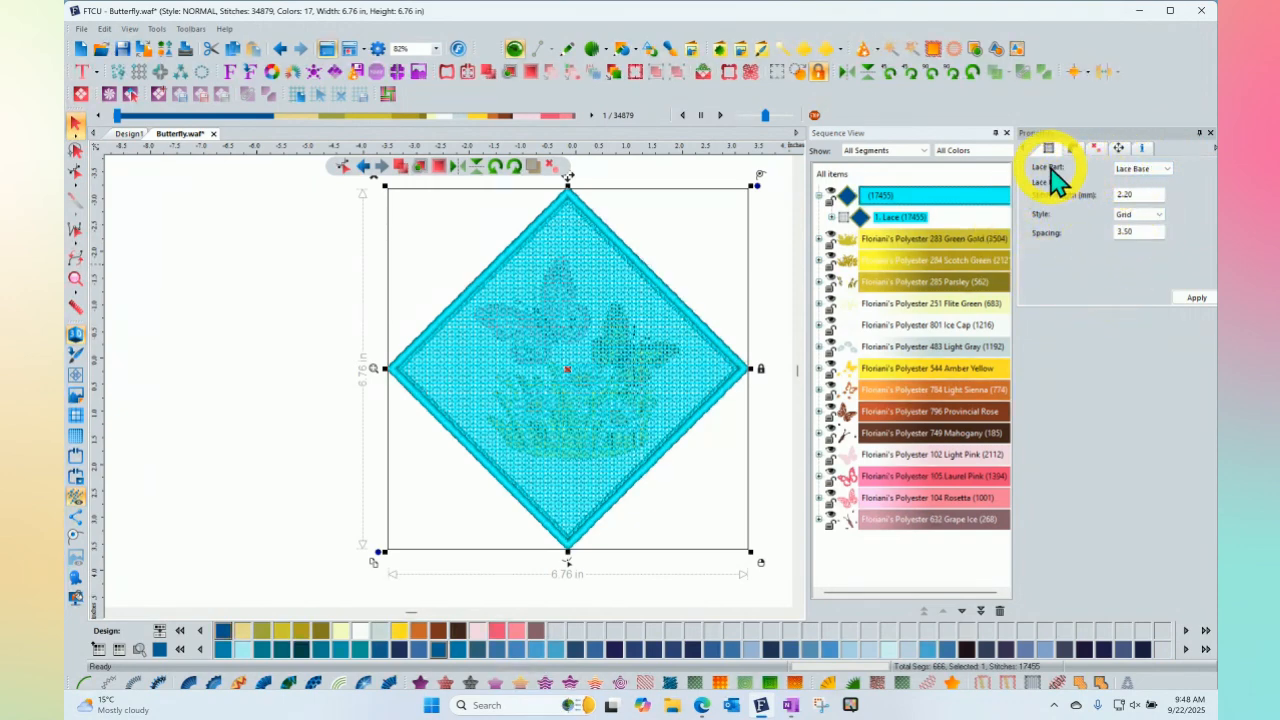
pyautogui.click(1140, 168)
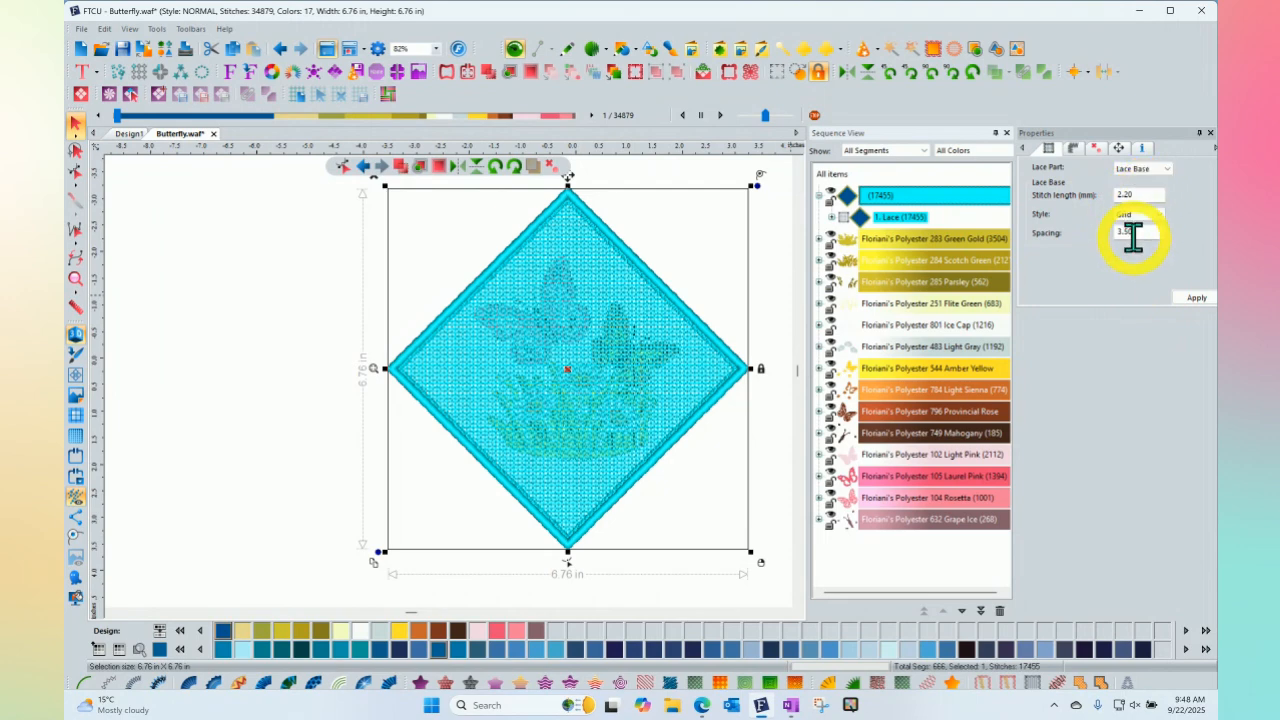
pyautogui.click(1158, 214)
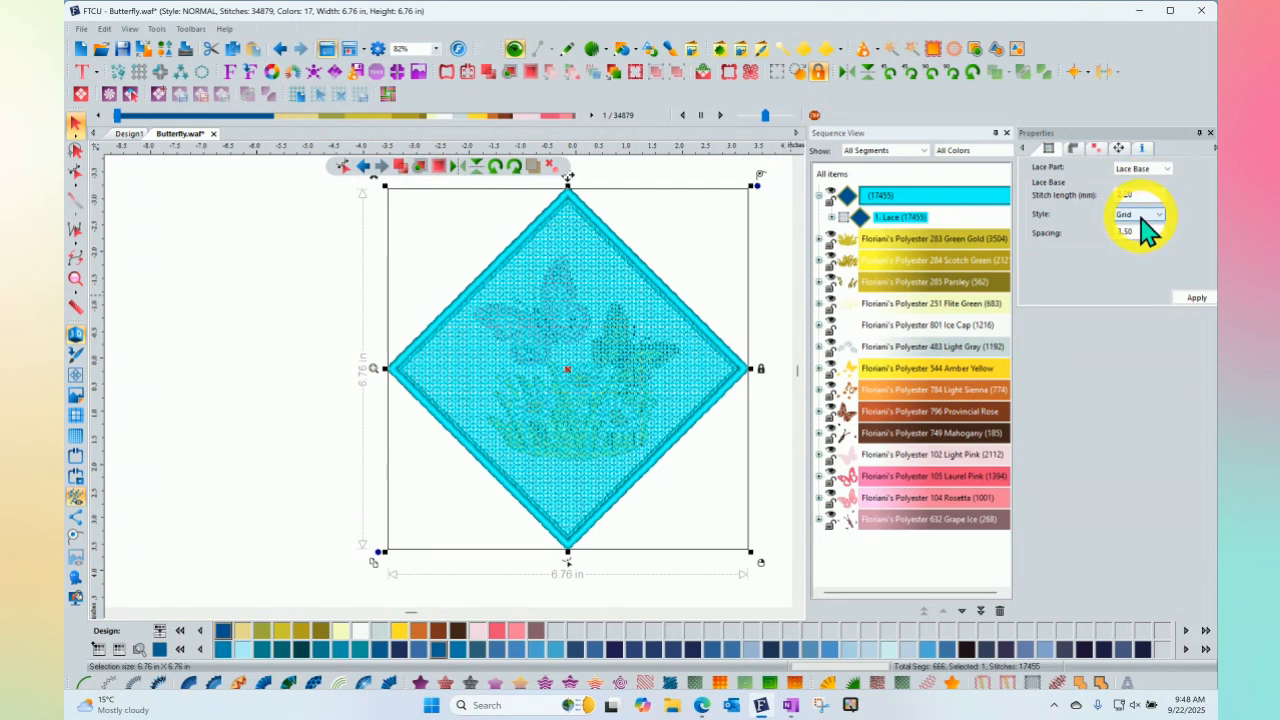
pyautogui.click(1158, 214)
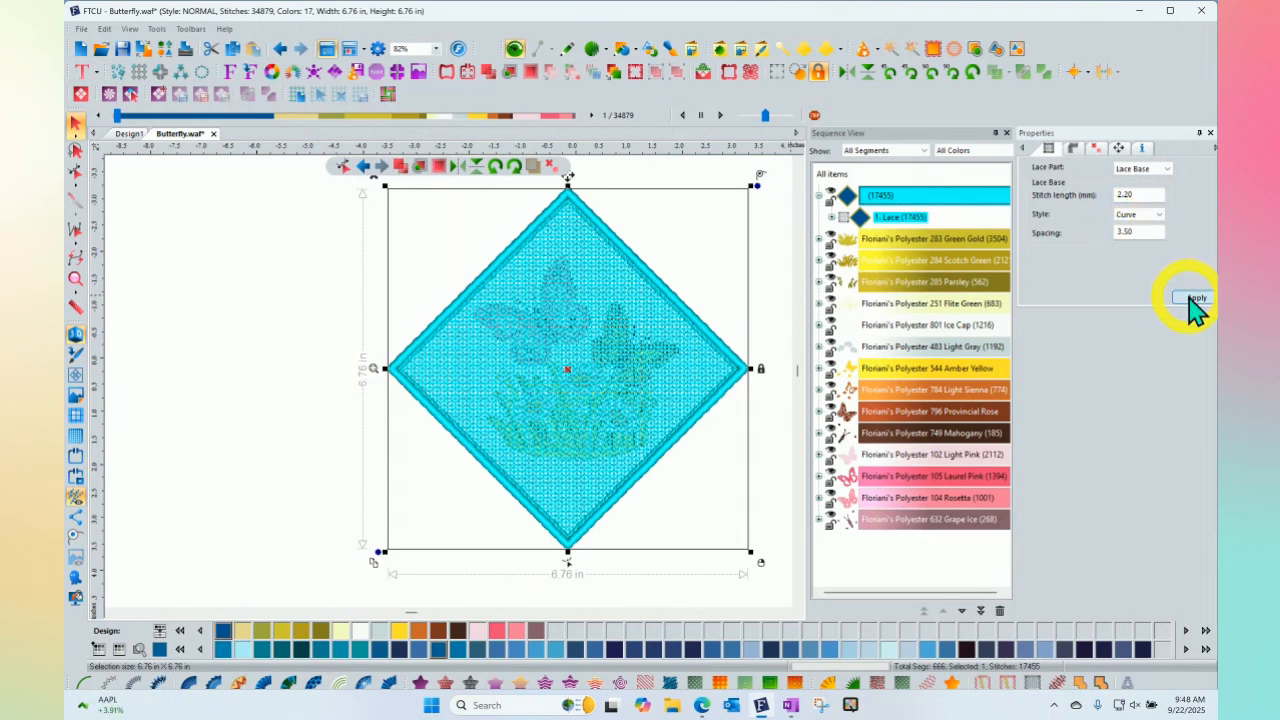
pyautogui.click(1196, 297)
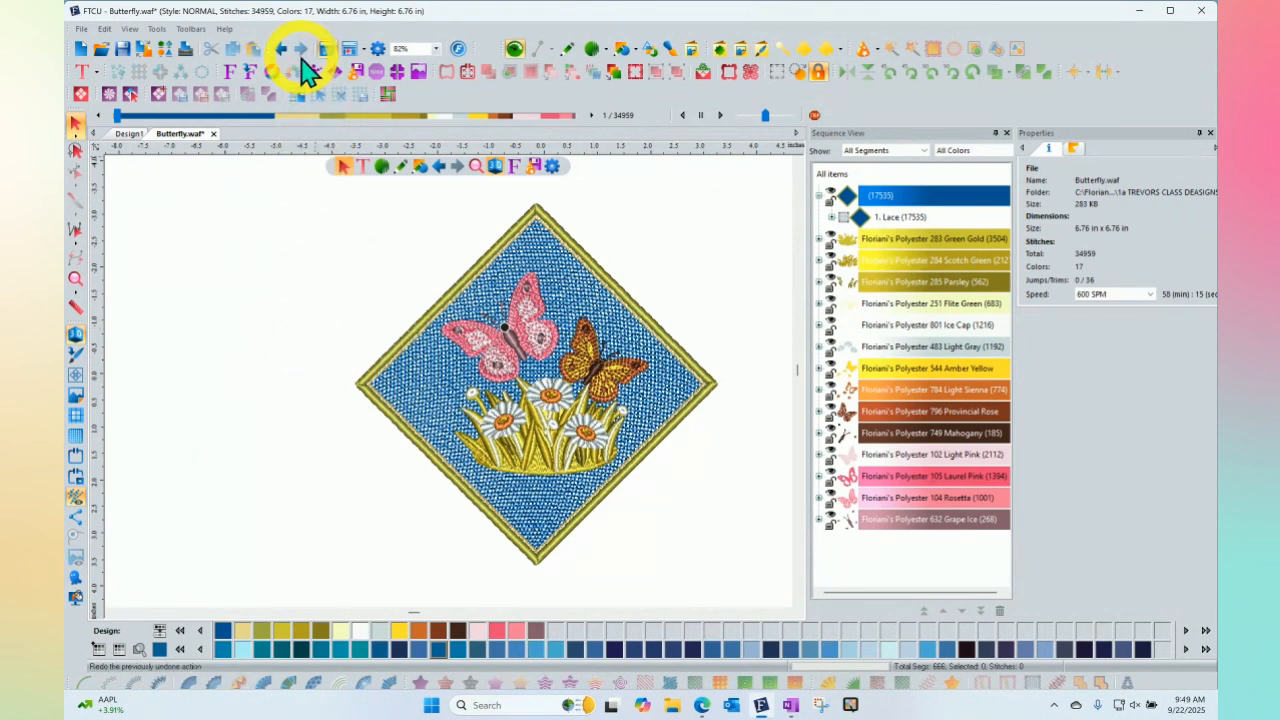
# Undo the curve base and diamond lace, then reopen Auto Lace Background.
pyautogui.click(280, 49)
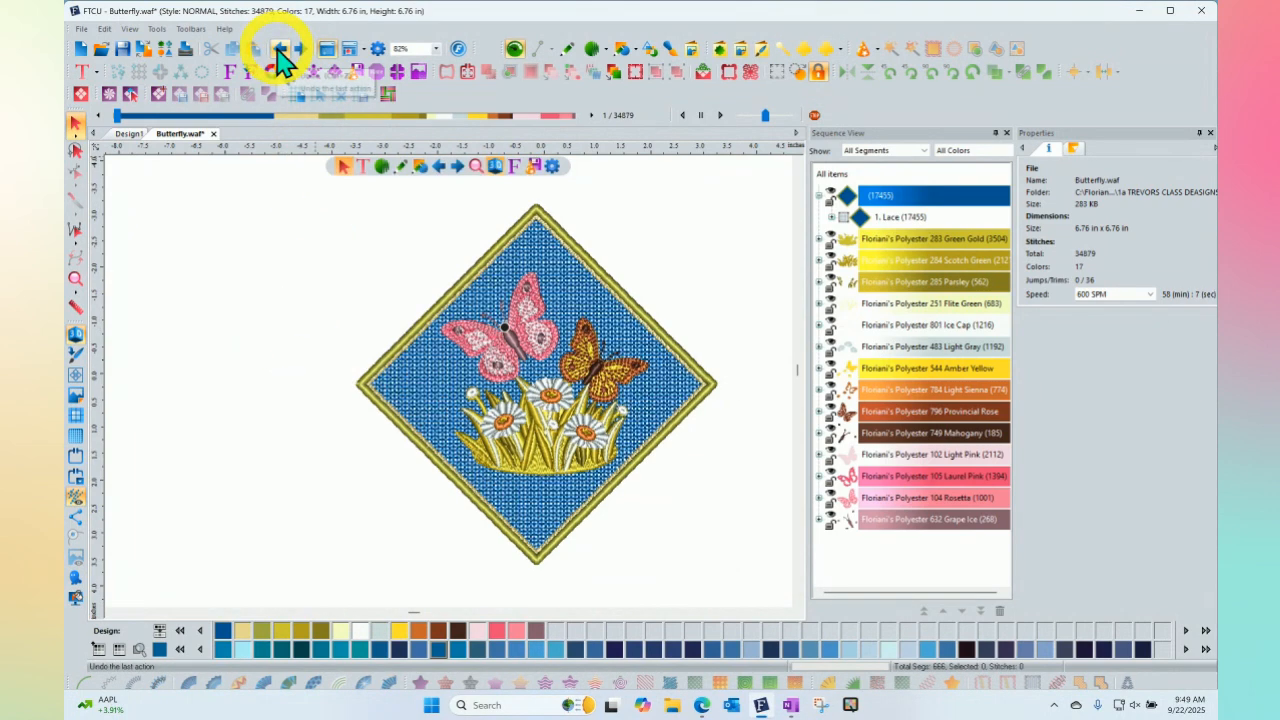
pyautogui.click(280, 49)
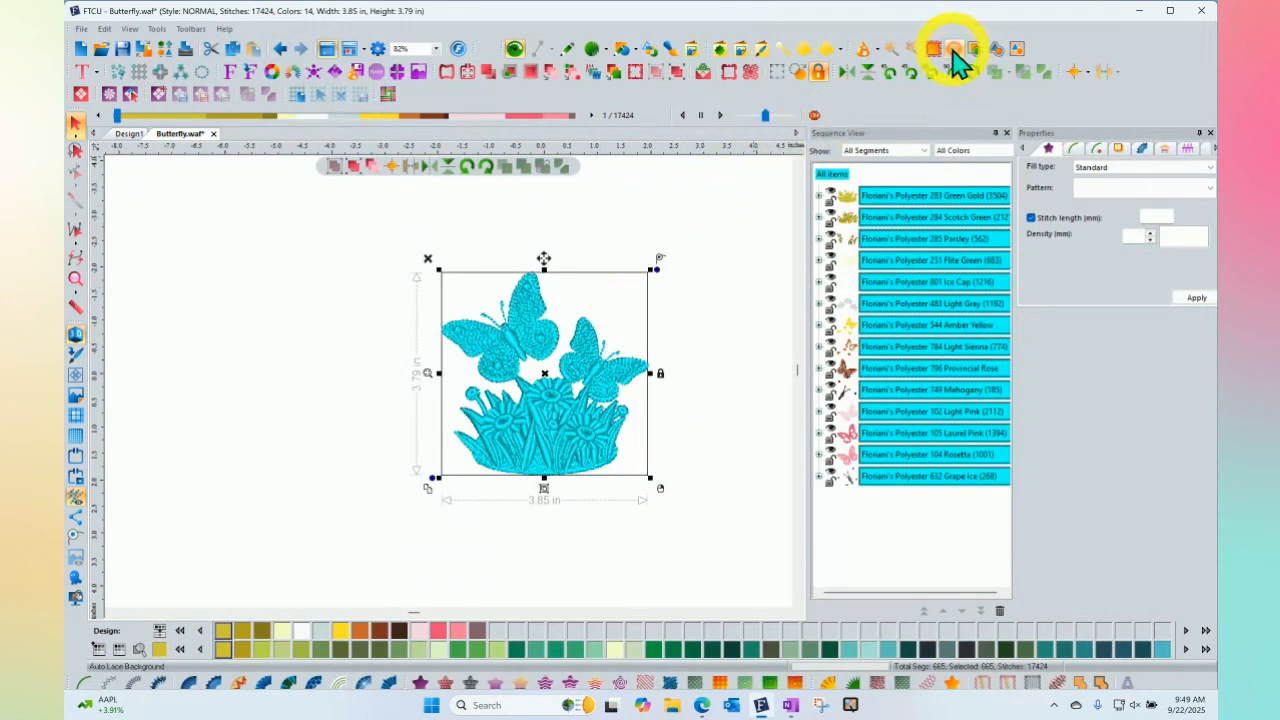
pyautogui.click(933, 48)
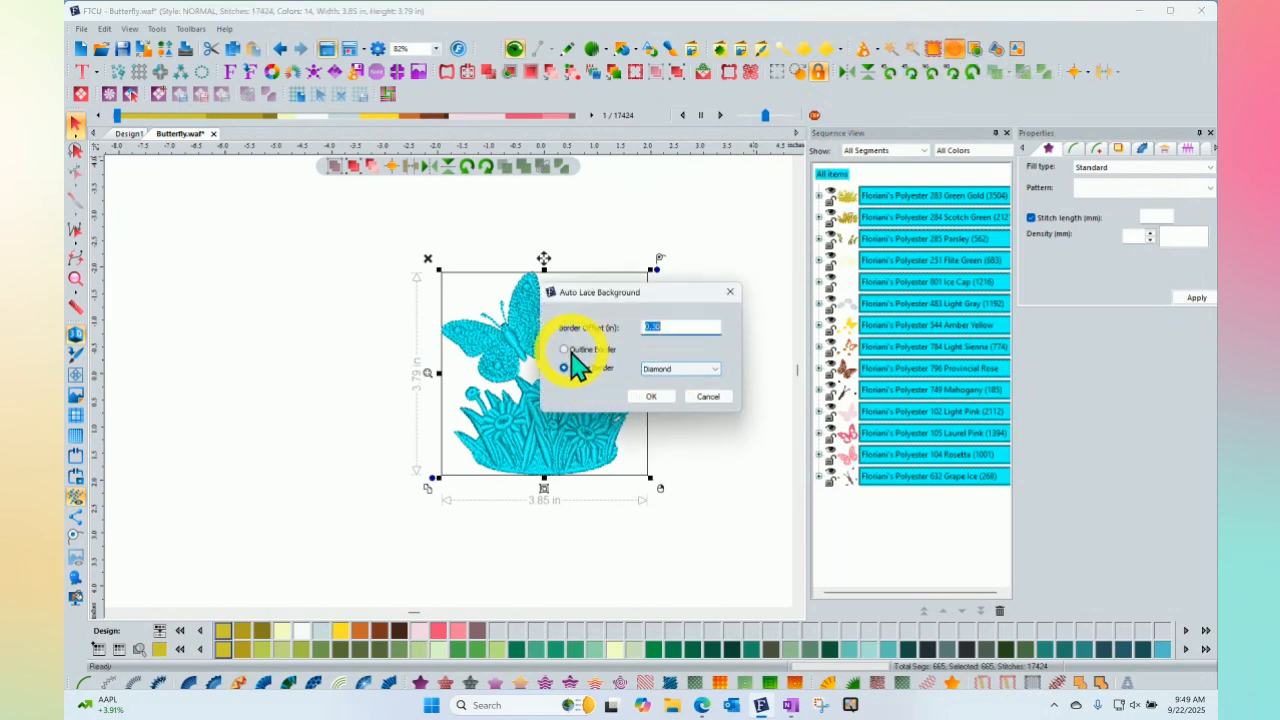
# Choose Outline Border with 0.30 in offset and generate the lace background.
pyautogui.click(564, 349)
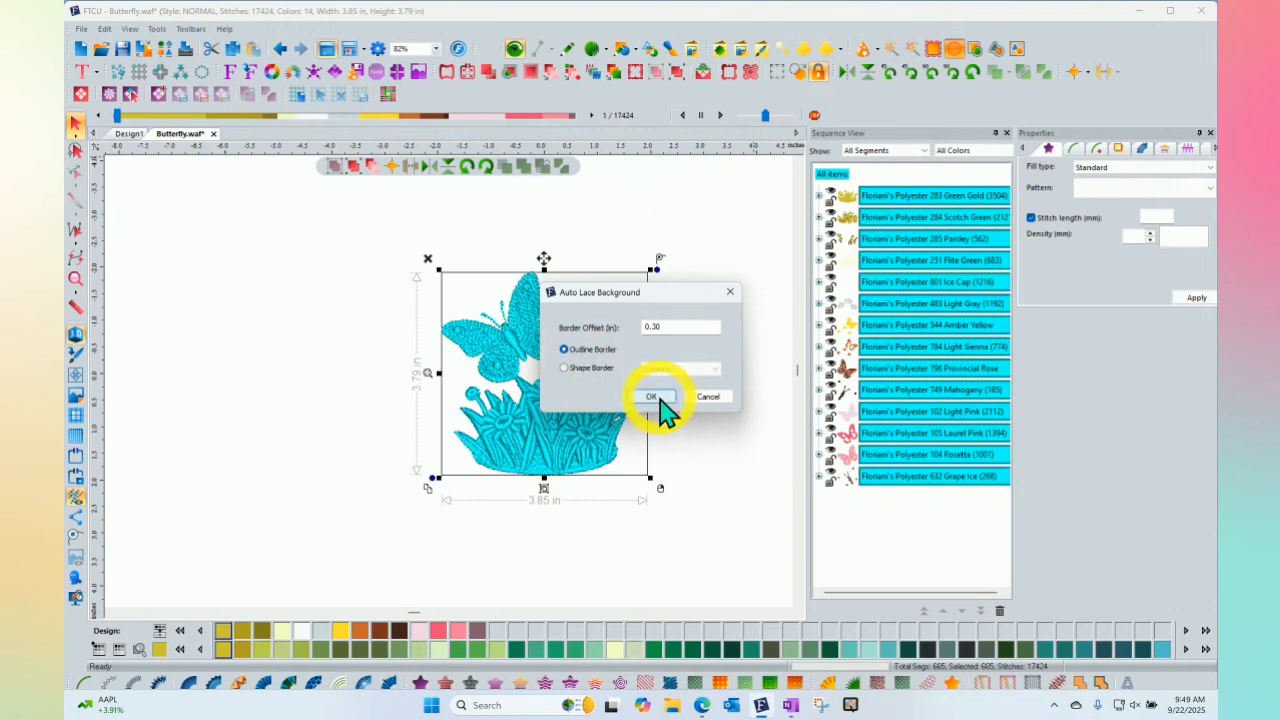
pyautogui.click(651, 396)
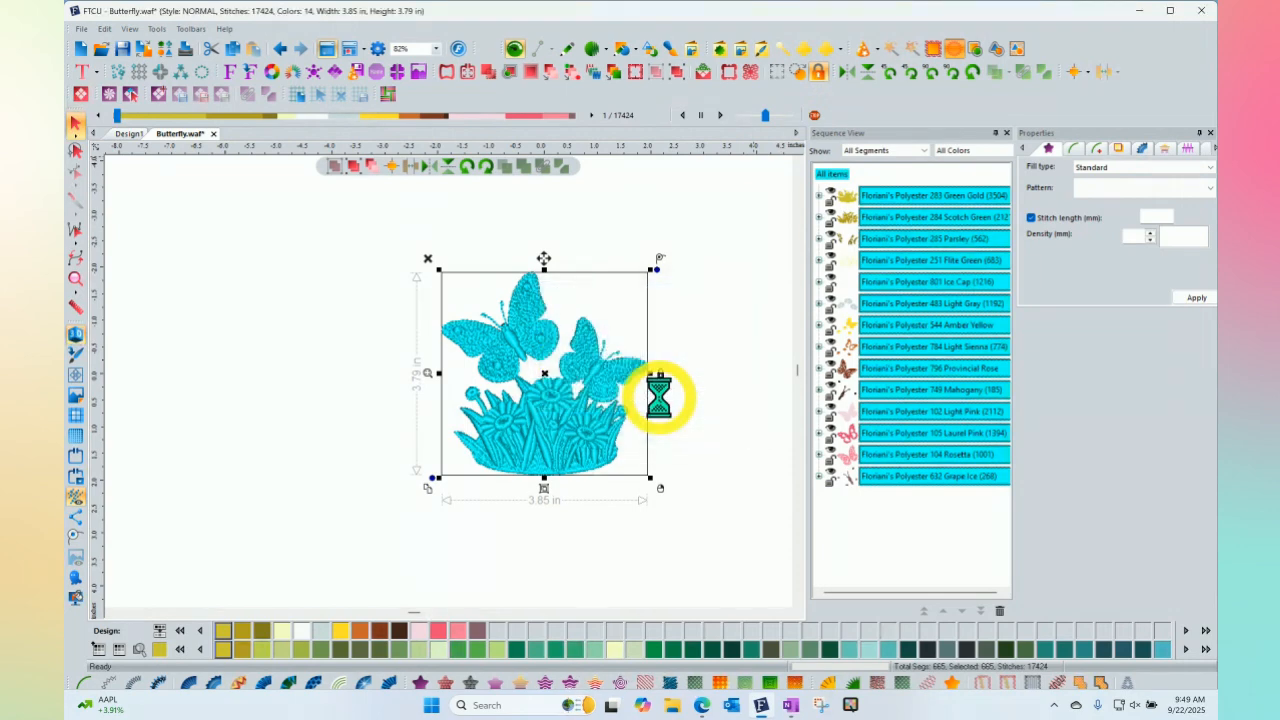
pyautogui.moveTo(680, 345)
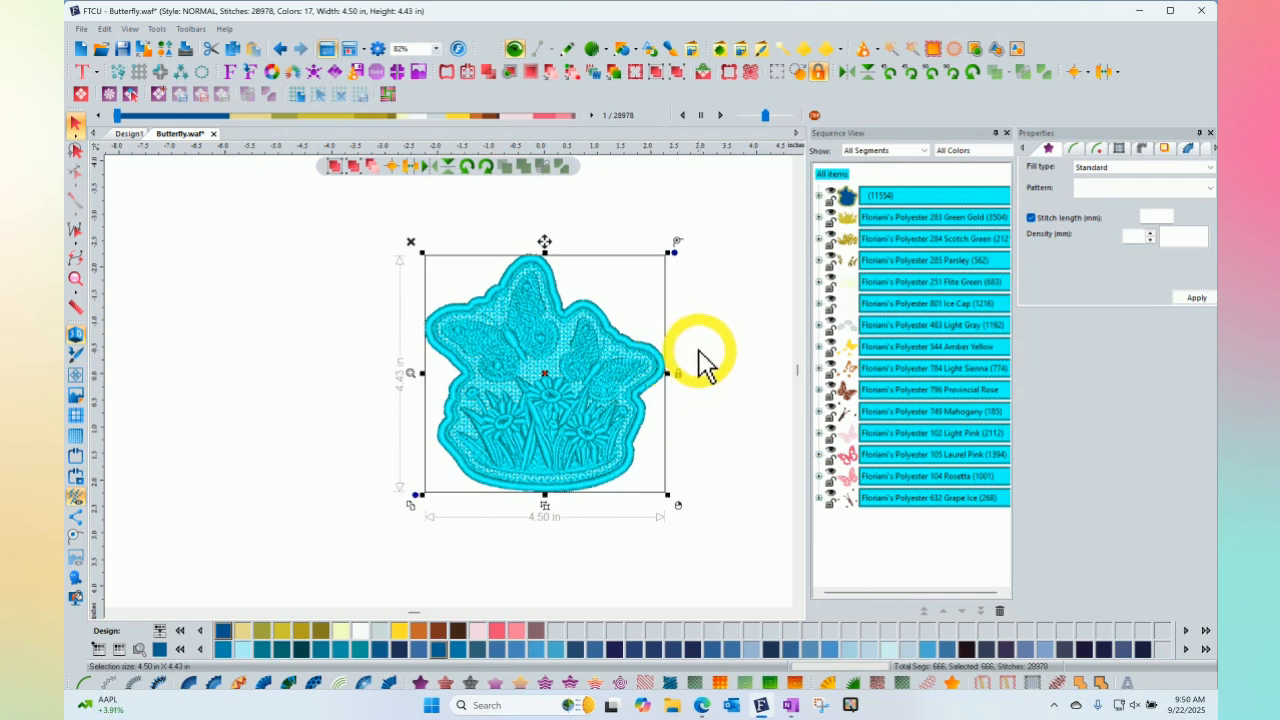
pyautogui.moveTo(685, 325)
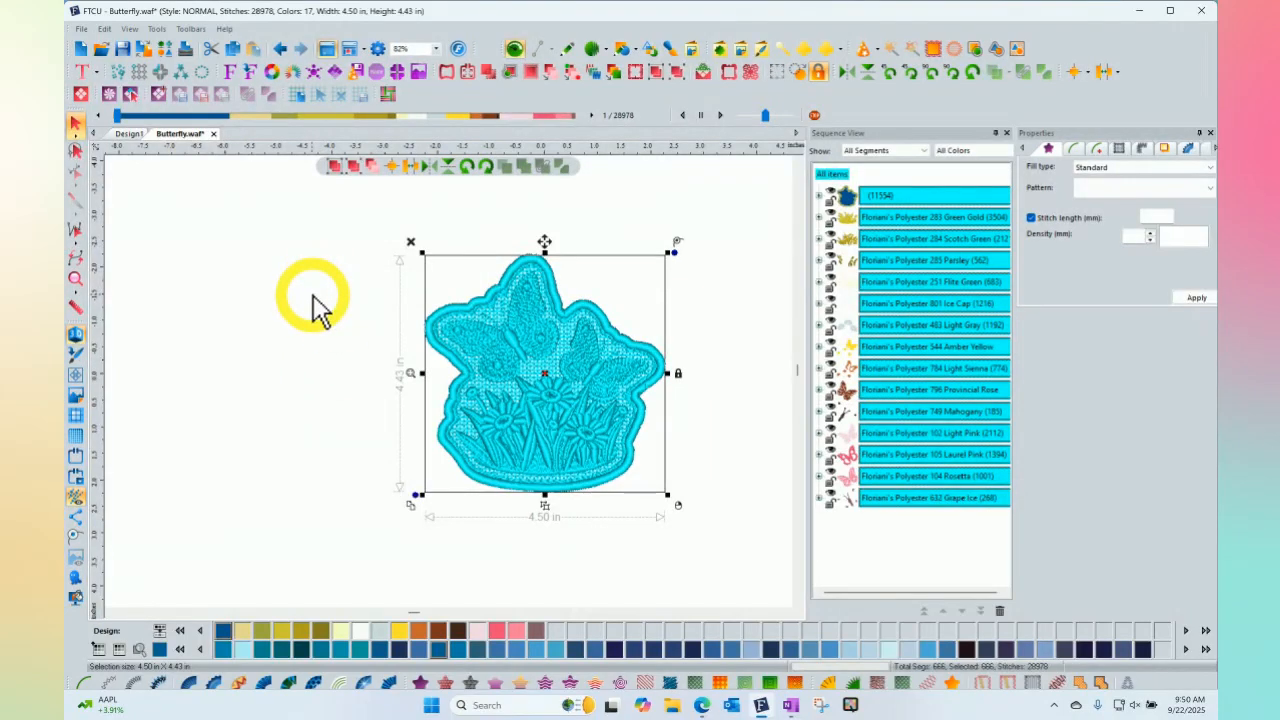
pyautogui.moveTo(328, 300)
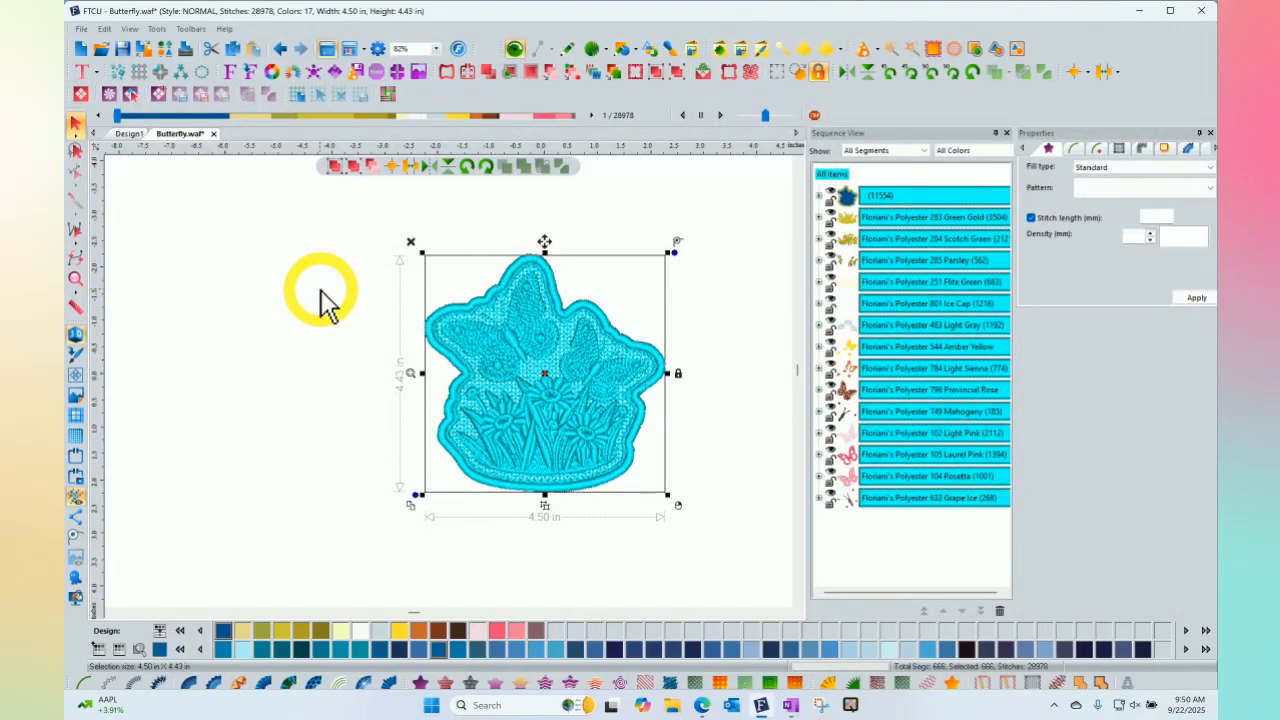
# Clear the selection to preview the outline lace background, 4.50 × 4.43 in.
pyautogui.click(890, 195)
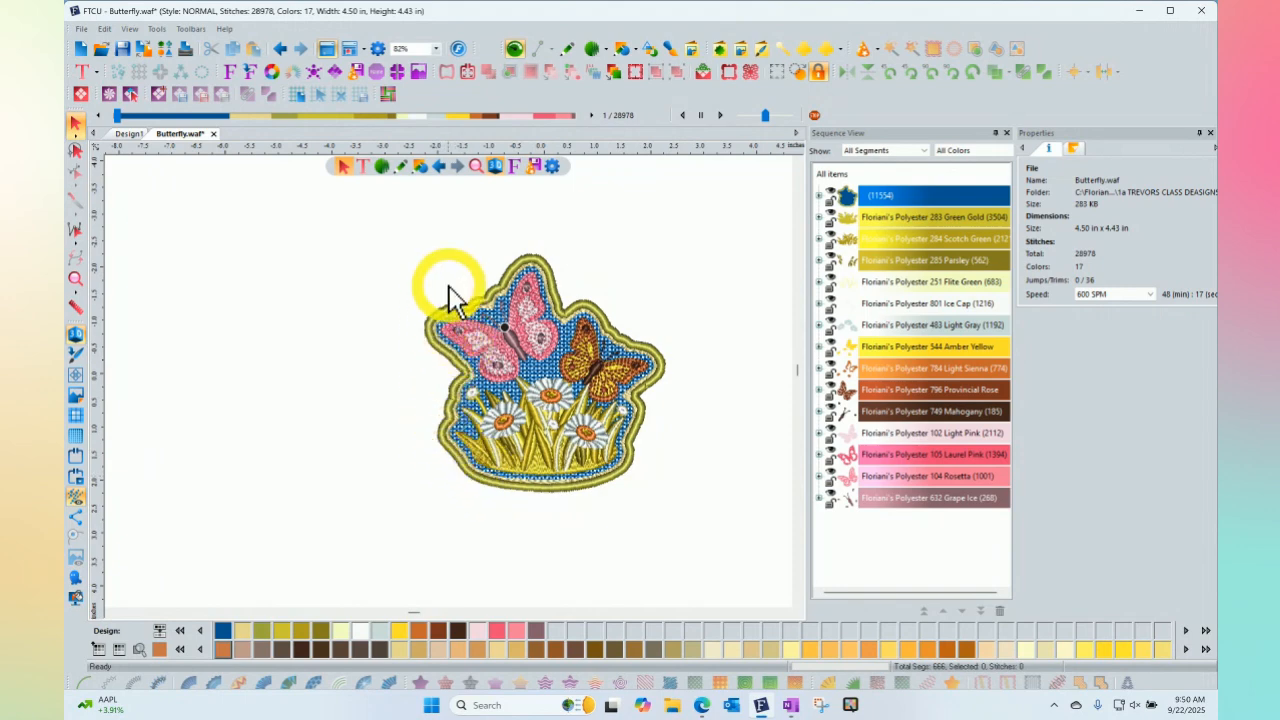
pyautogui.moveTo(555, 215)
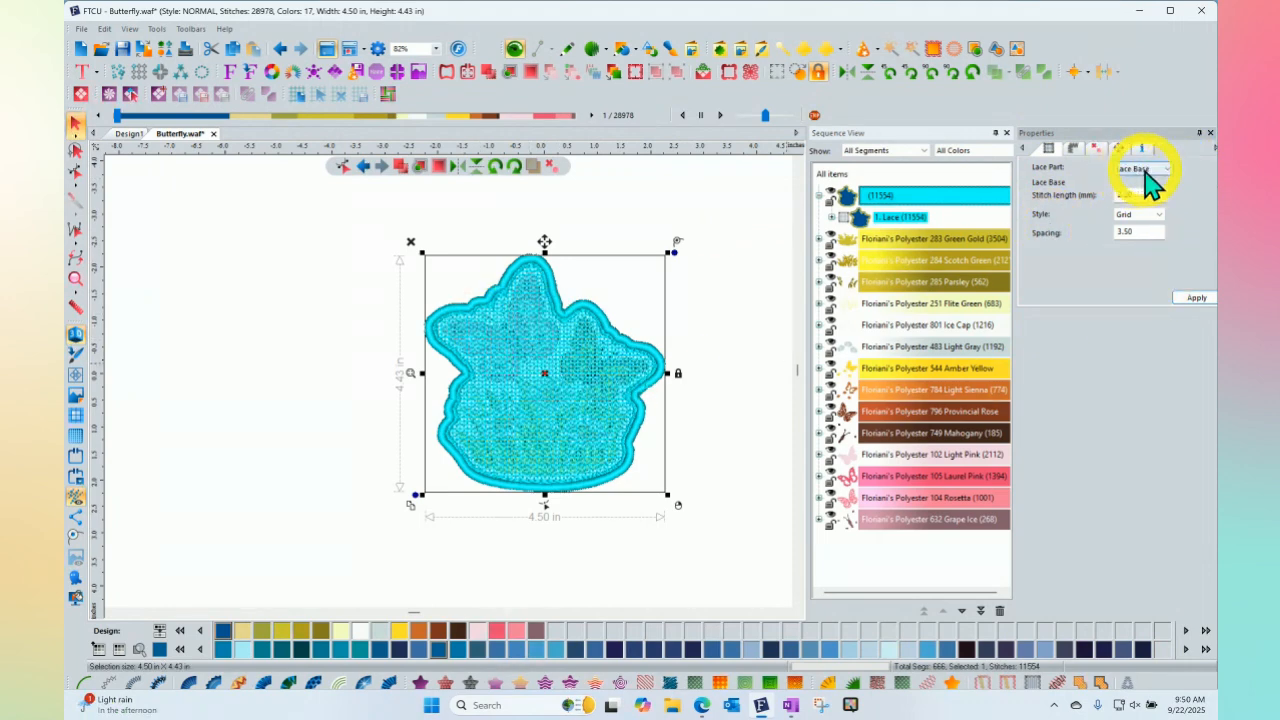
# Show the Lace Border part: 4.00 mm edge, 3.00 mm steil, bevel corners.
pyautogui.click(1165, 168)
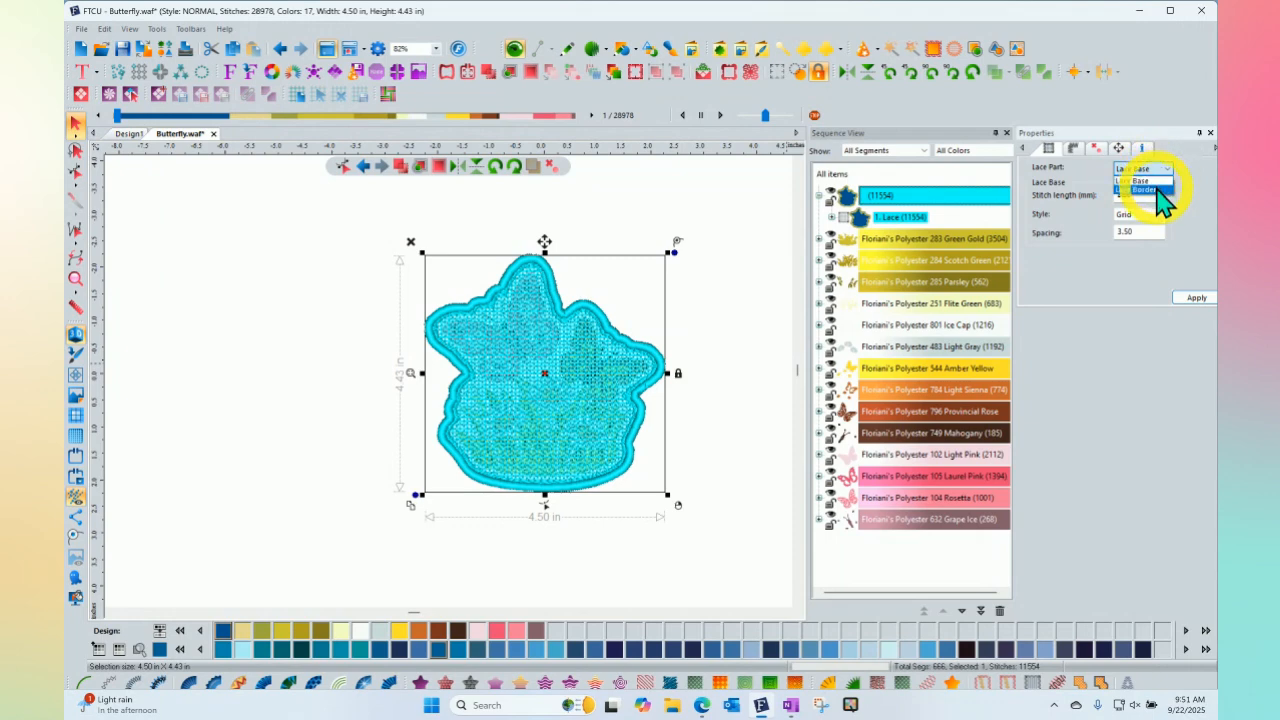
pyautogui.click(1145, 190)
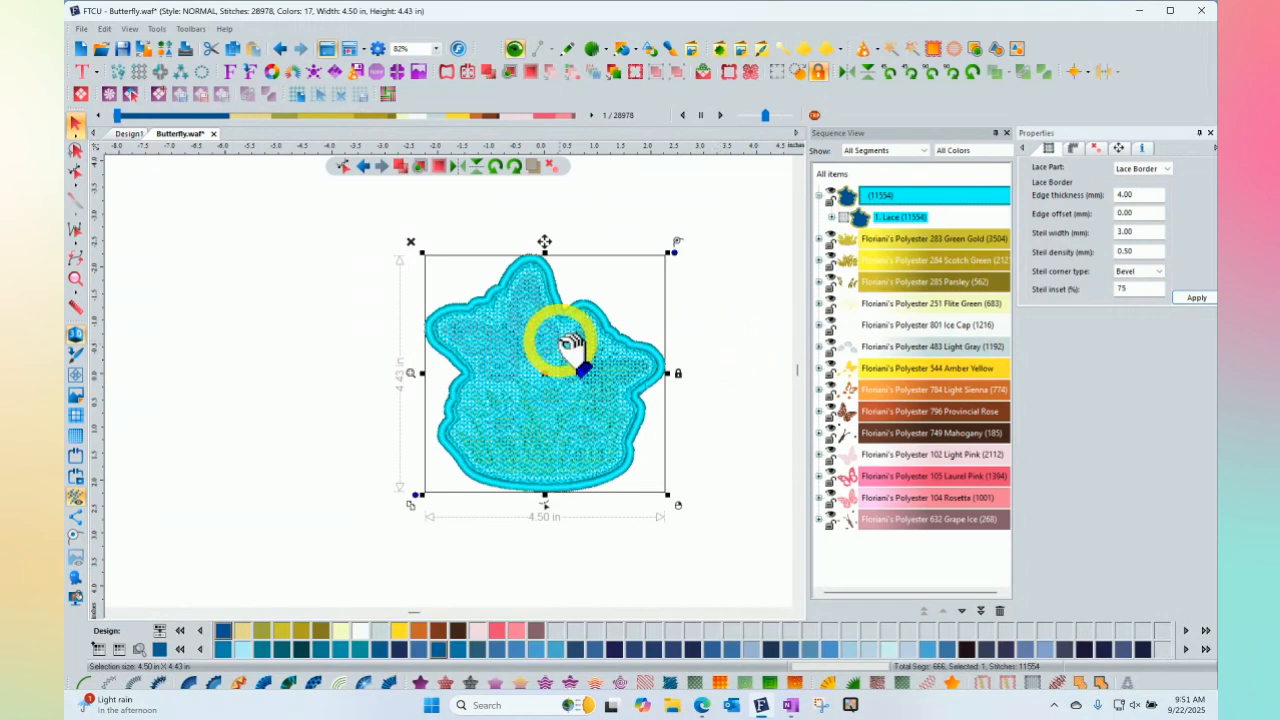
# Apply Single Lace Color to the lace, reducing the design to 15 colours.
pyautogui.rightClick(585, 340)
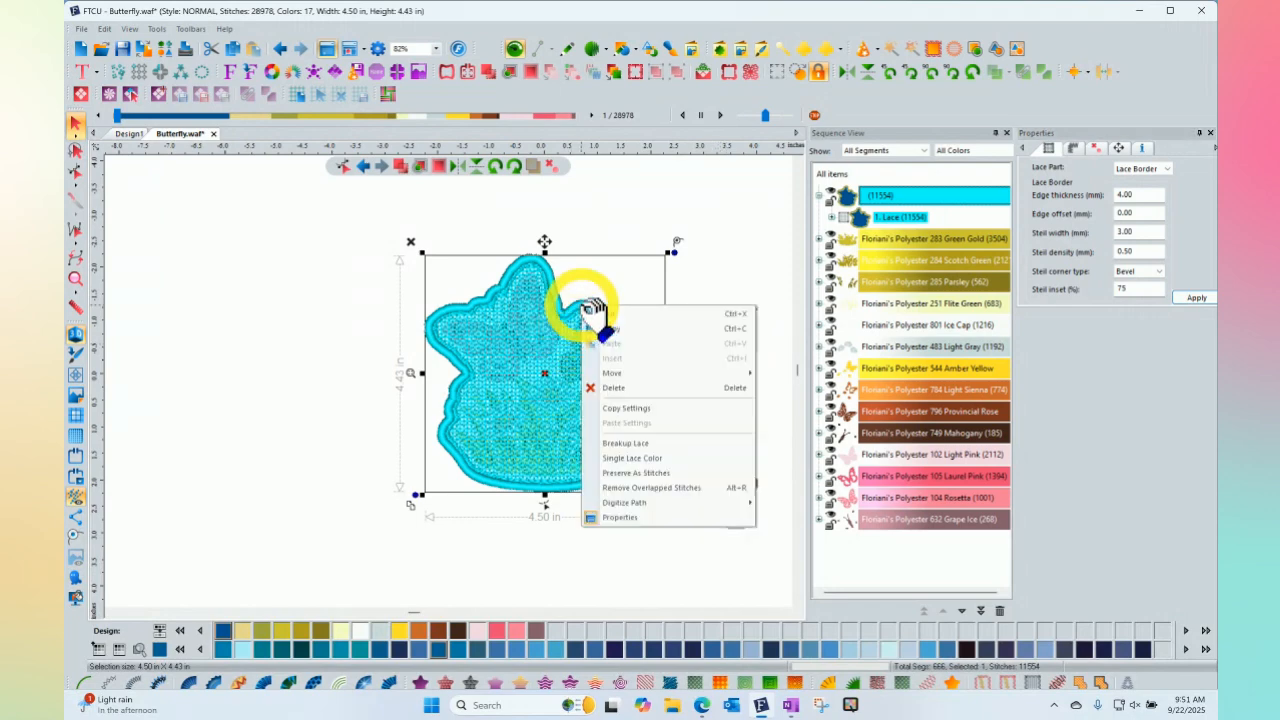
pyautogui.moveTo(665, 465)
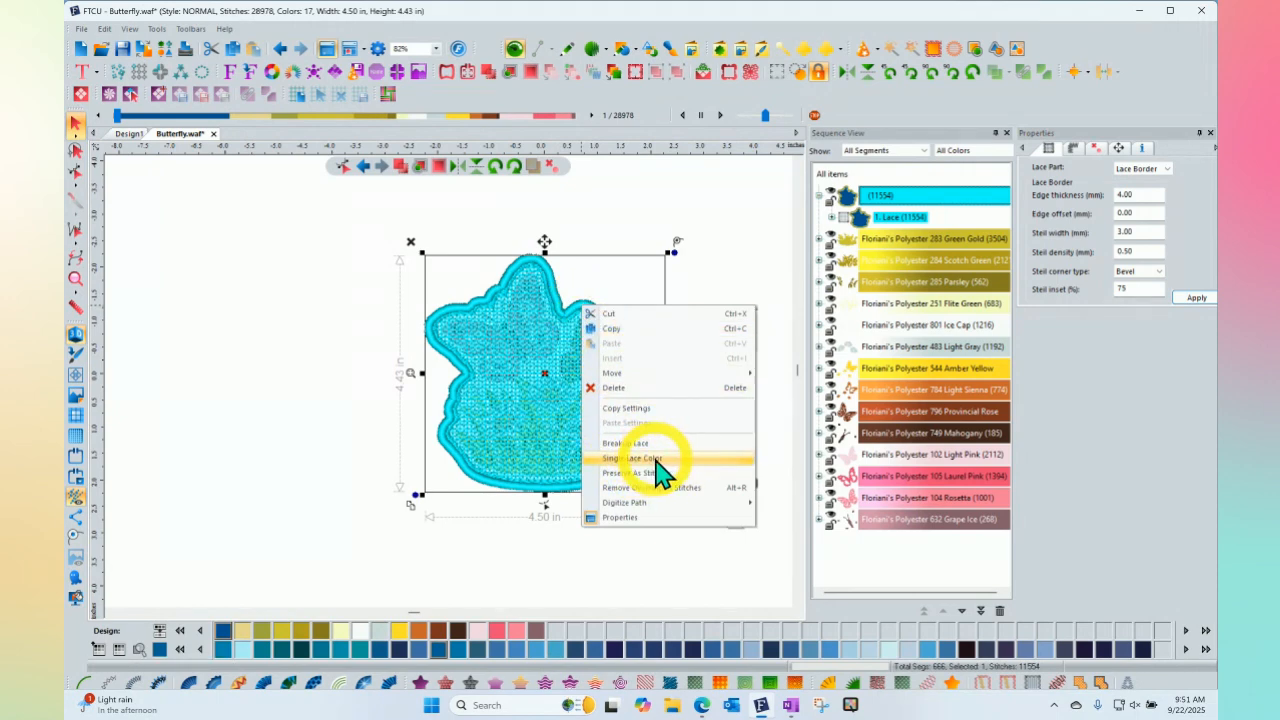
pyautogui.click(632, 472)
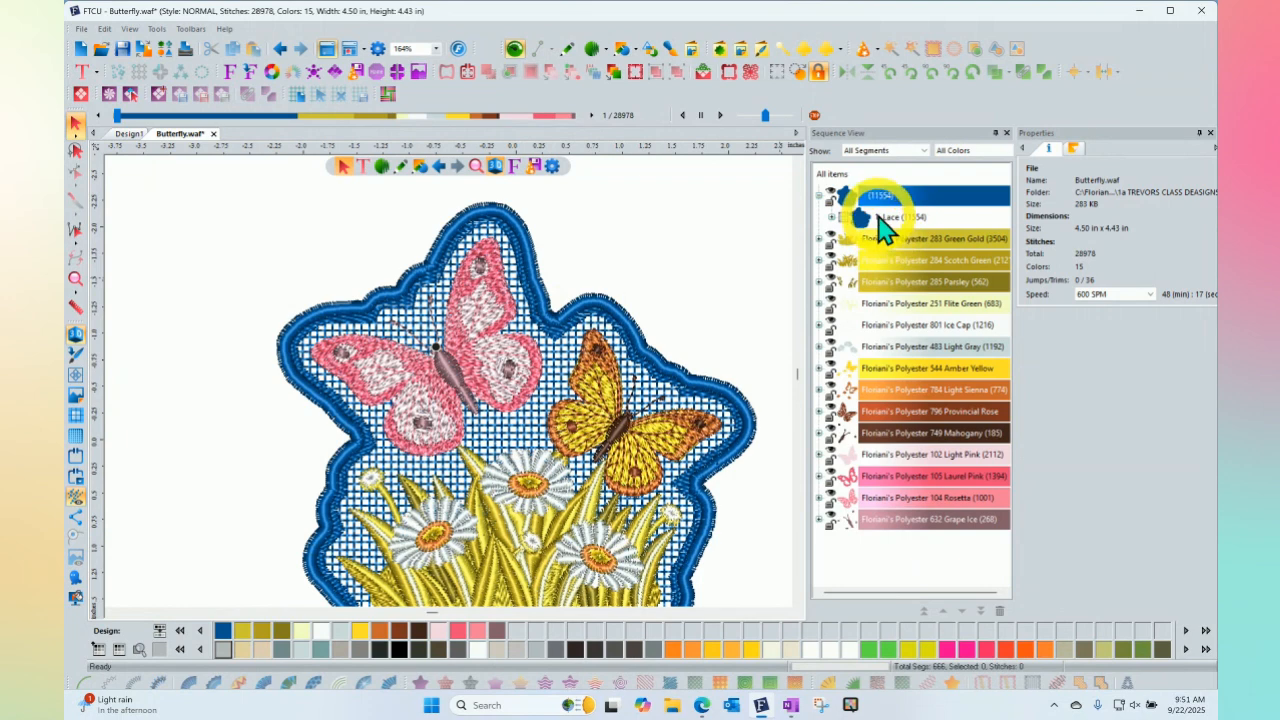
# Select the lace and break it into two fills and a steil border (26,518 stitches).
pyautogui.click(897, 217)
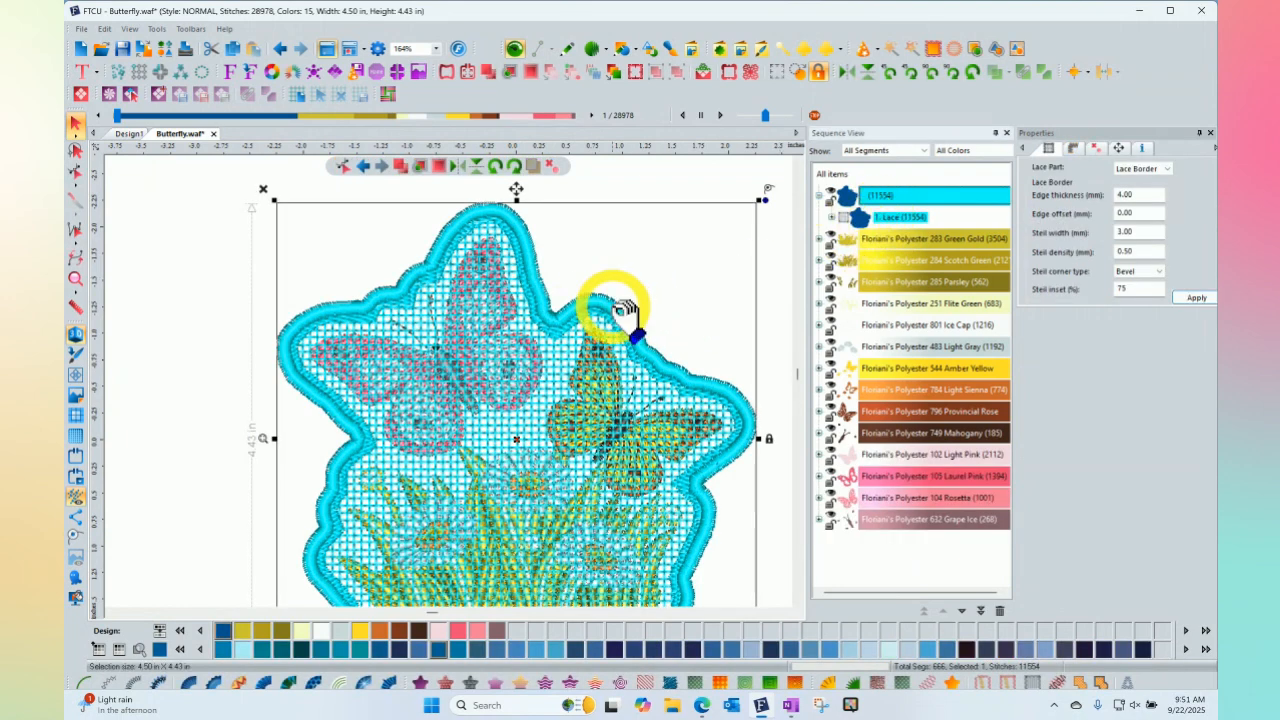
pyautogui.rightClick(615, 310)
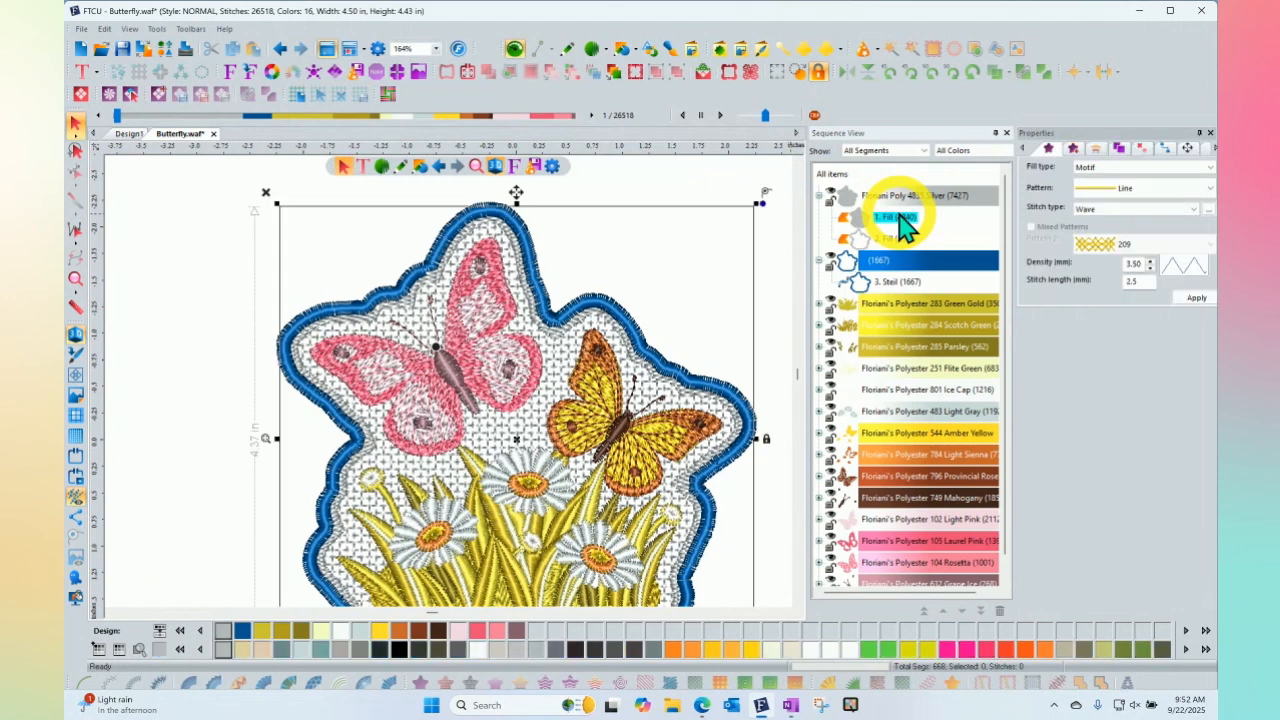
pyautogui.click(895, 238)
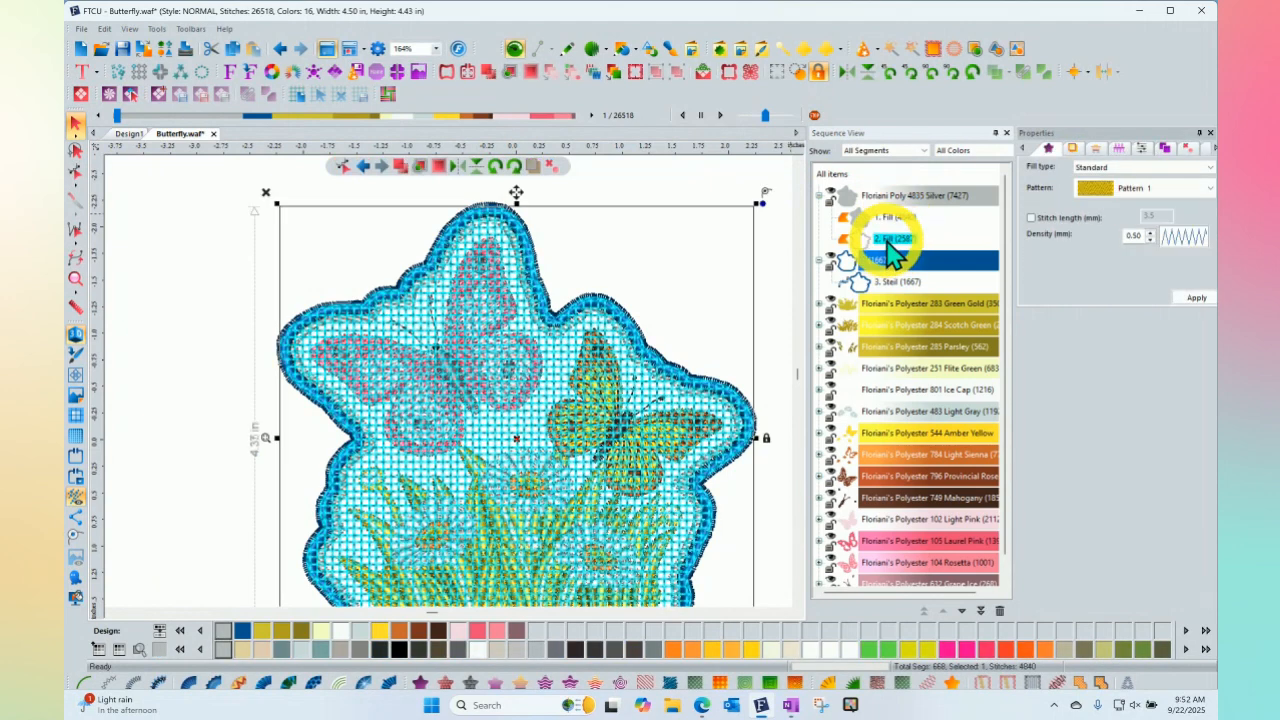
pyautogui.click(890, 282)
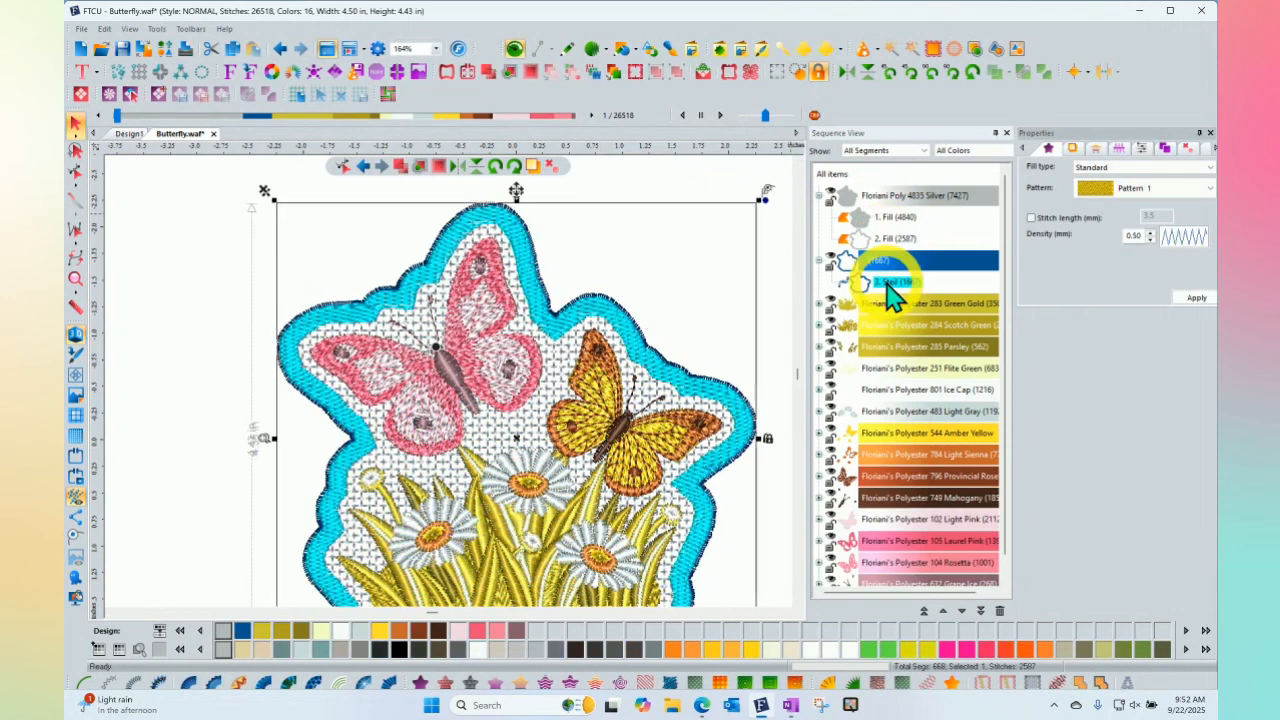
pyautogui.click(895, 281)
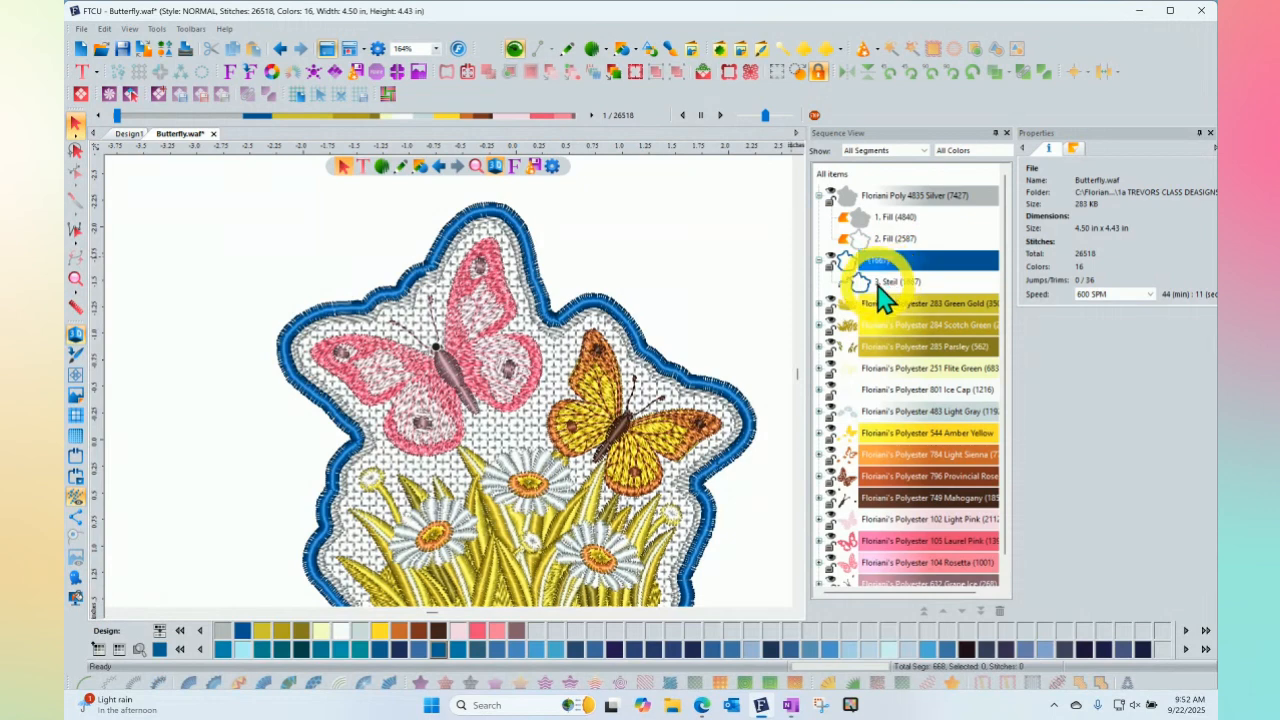
pyautogui.click(893, 281)
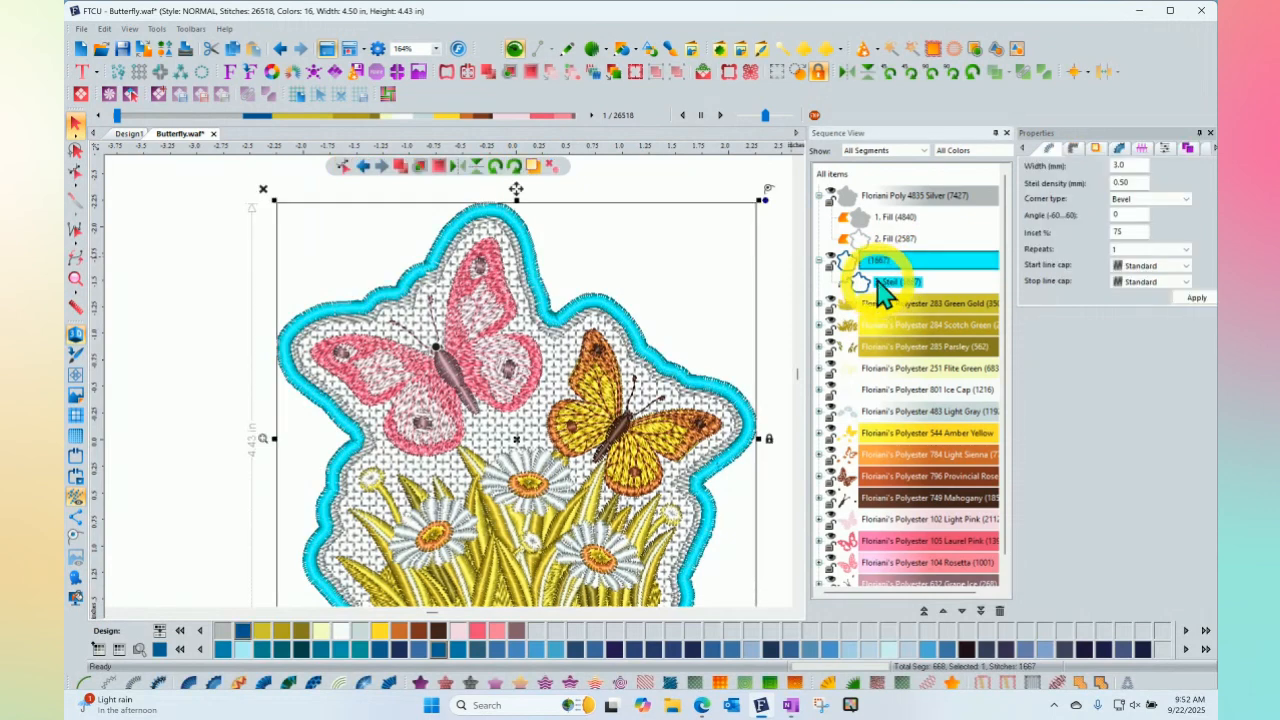